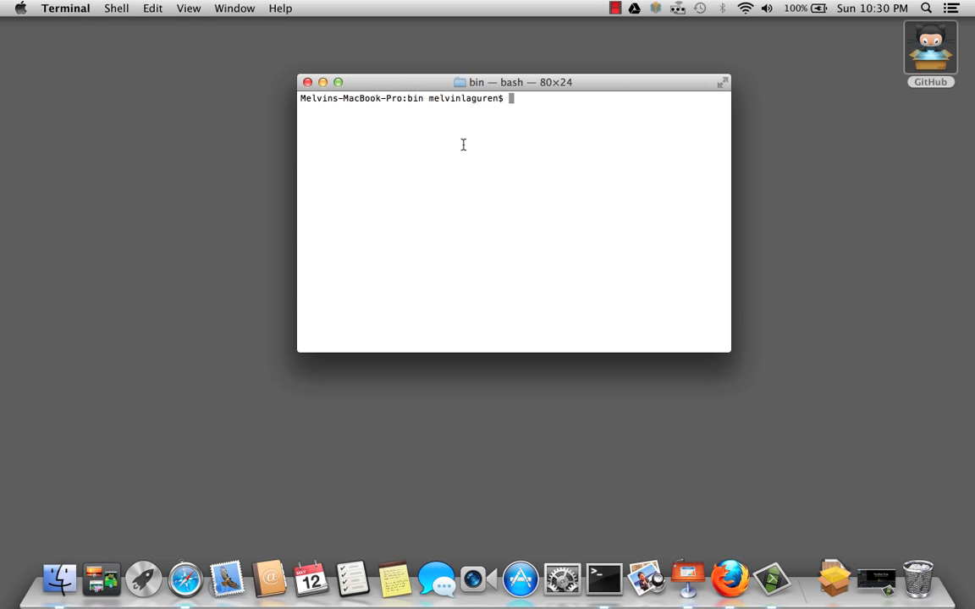
# Launch JMeter by running ./jmeter from the bin folder in Terminal.
pyautogui.write('./jme')
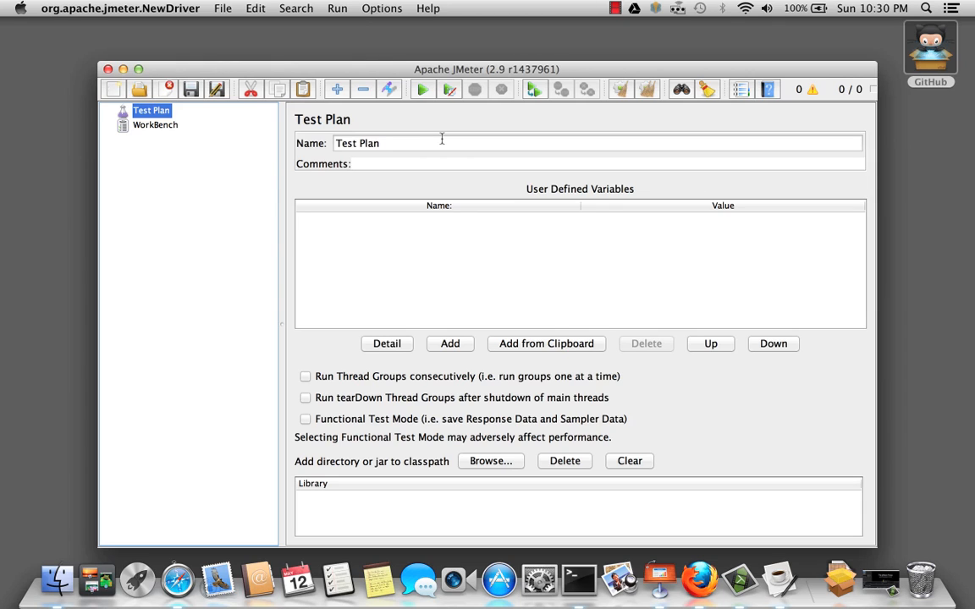
# Rename the test plan to 'Softwarebugz Basic Checkout Test'.
pyautogui.click(395, 143)
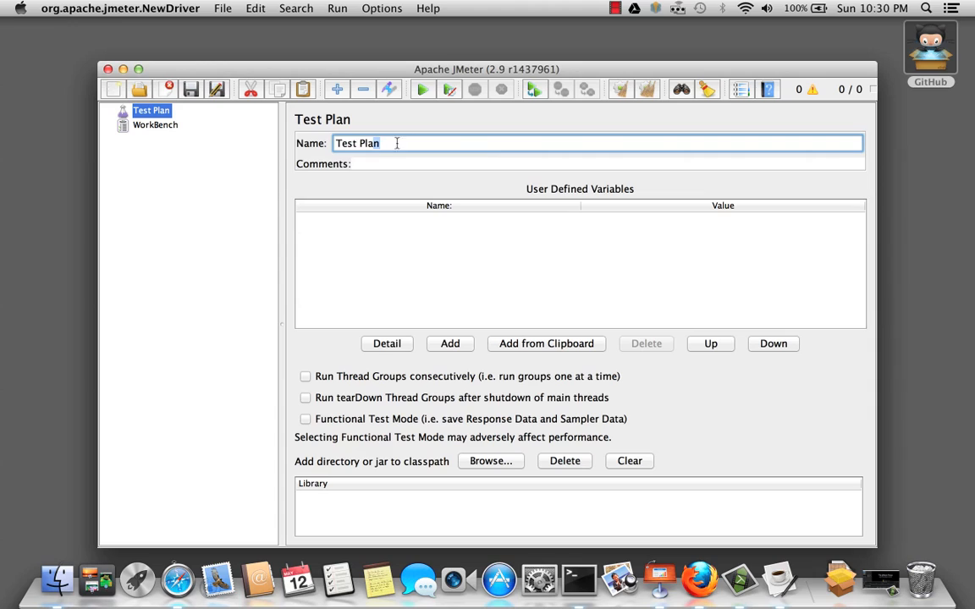
pyautogui.write('Software')
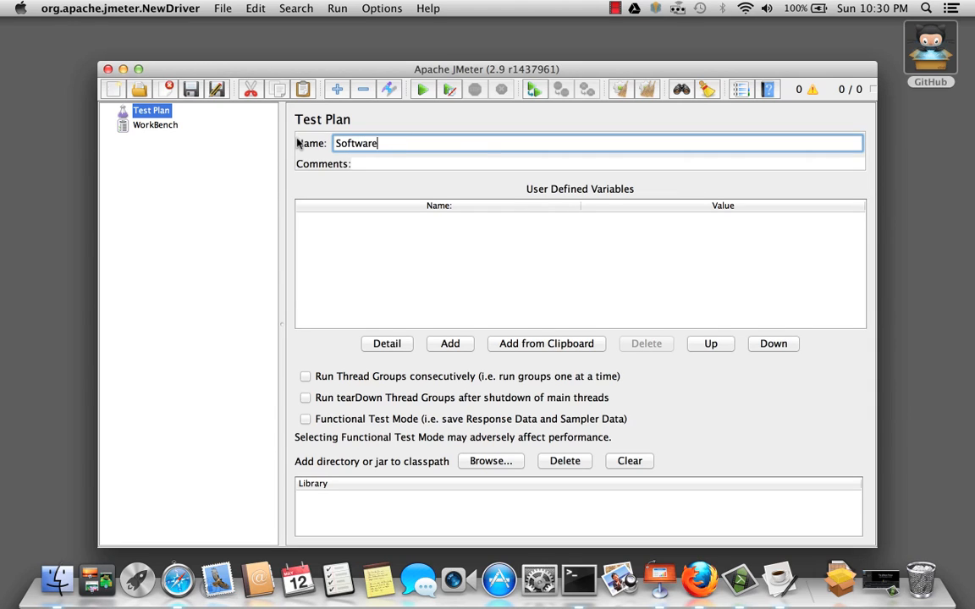
pyautogui.write('bugz')
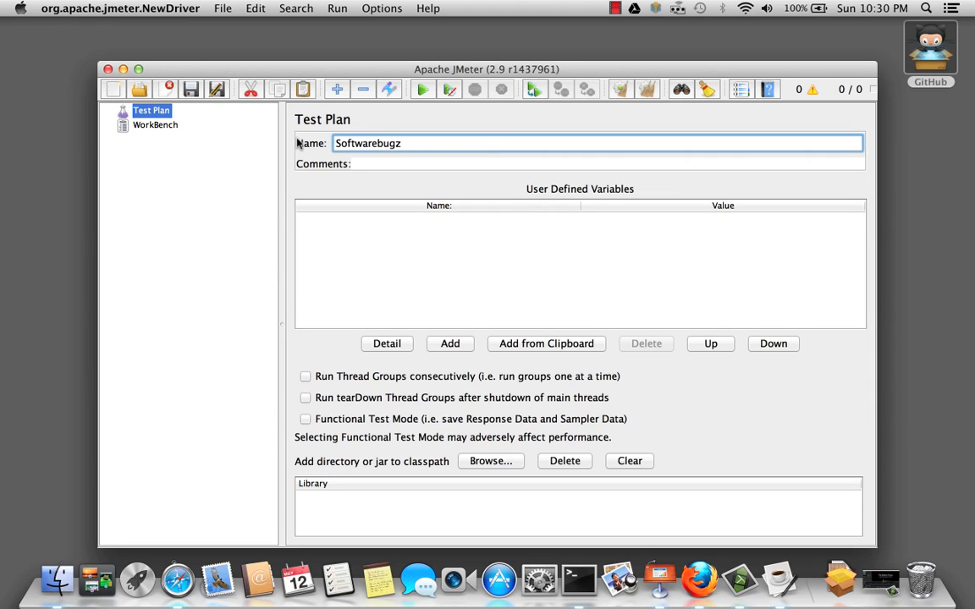
pyautogui.write('Basic')
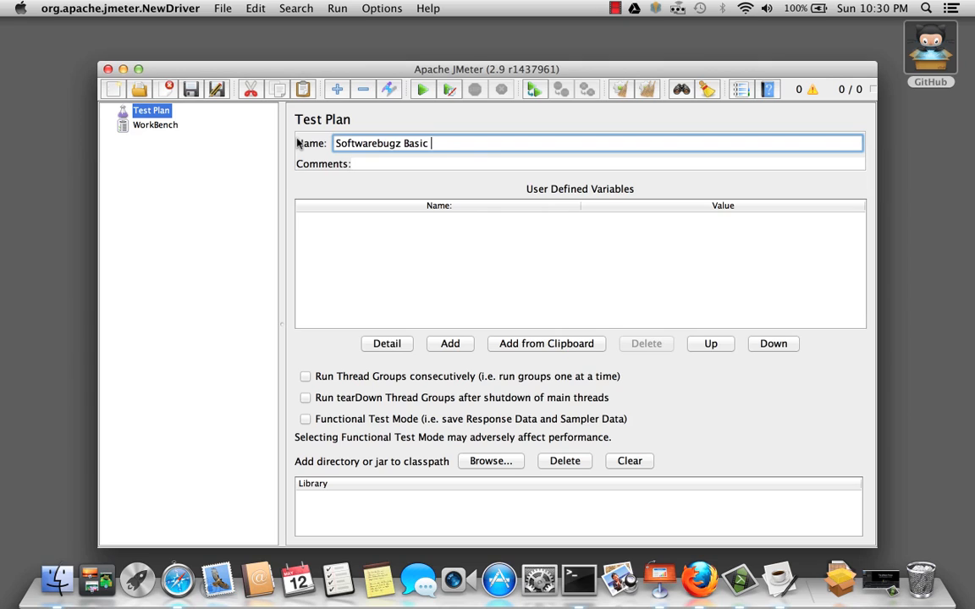
pyautogui.write('Checkou T')
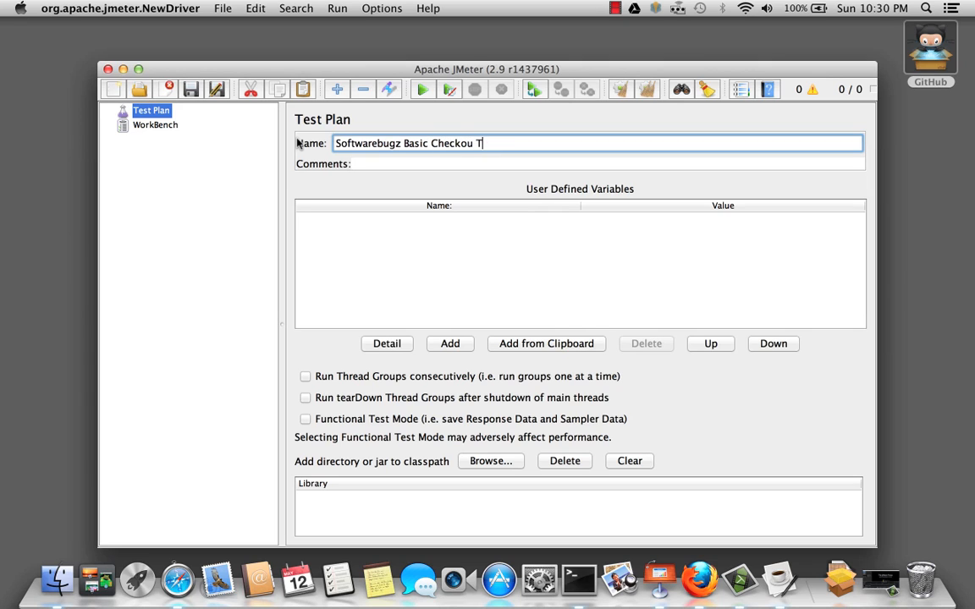
pyautogui.write('est')
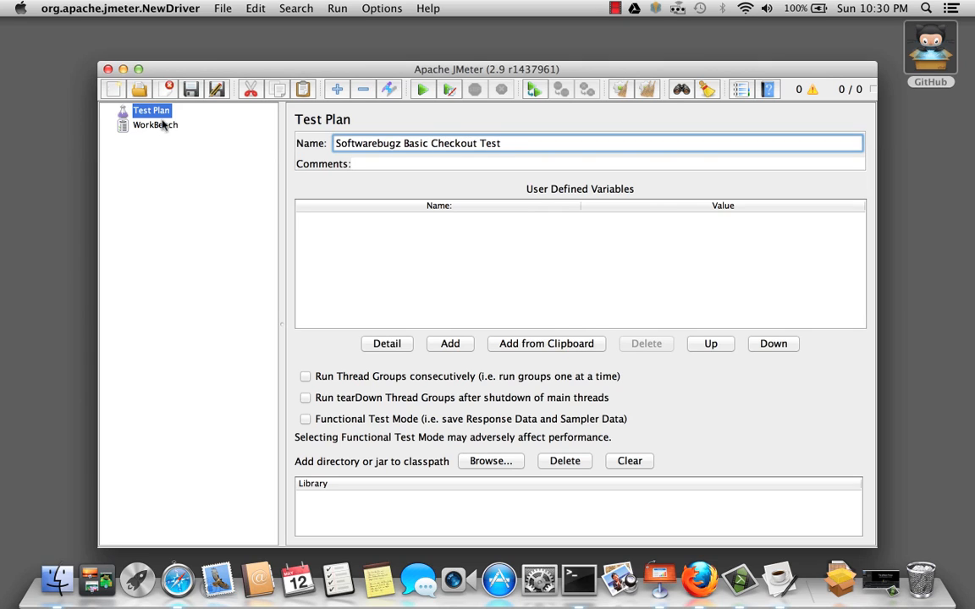
# Add a Thread Group to the test plan.
pyautogui.rightClick(151, 110)
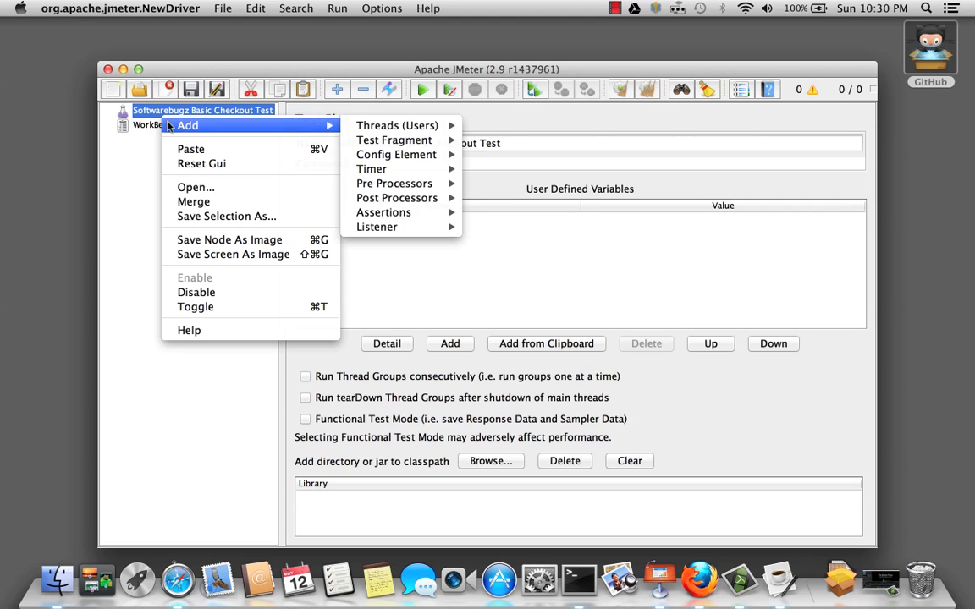
pyautogui.moveTo(397, 125)
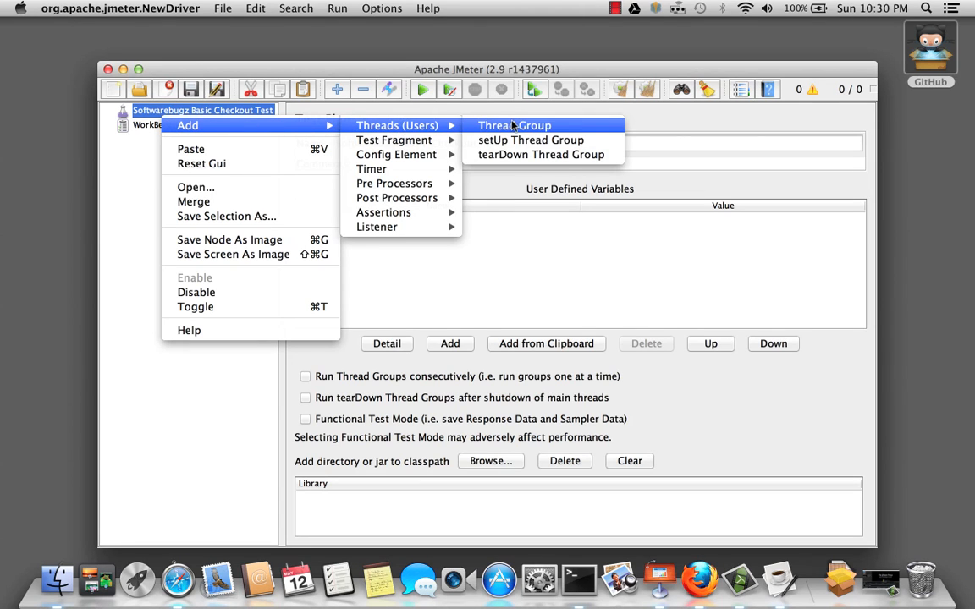
pyautogui.click(514, 125)
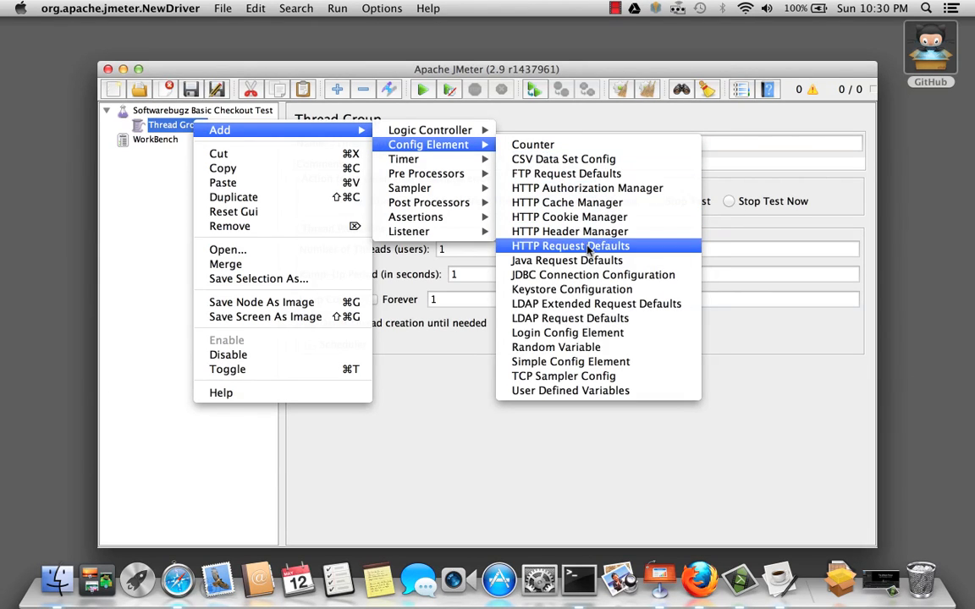
# Add HTTP Request Defaults targeting server softwarebugz.com on port 3000.
pyautogui.click(570, 246)
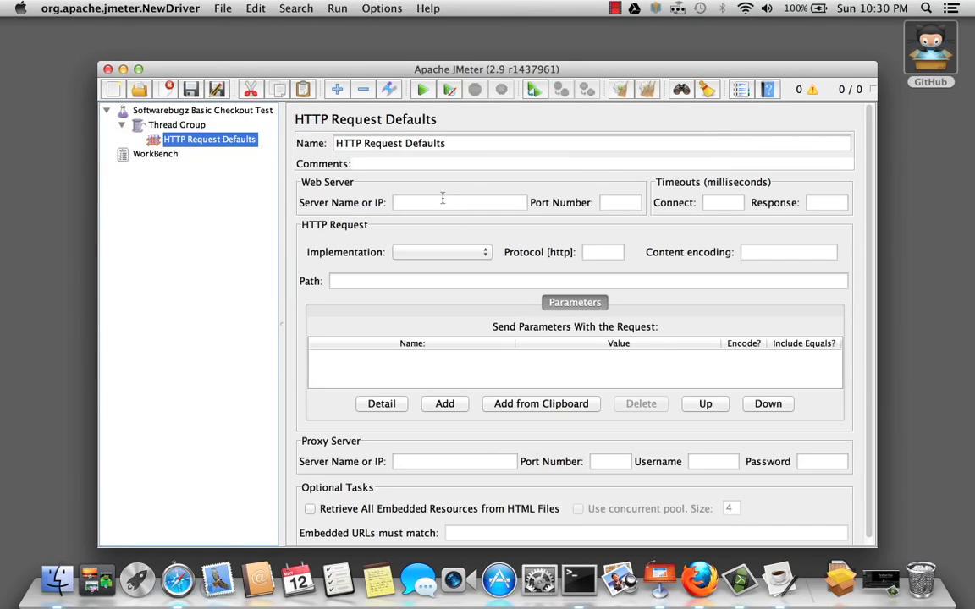
pyautogui.write('softwarebugz.com')
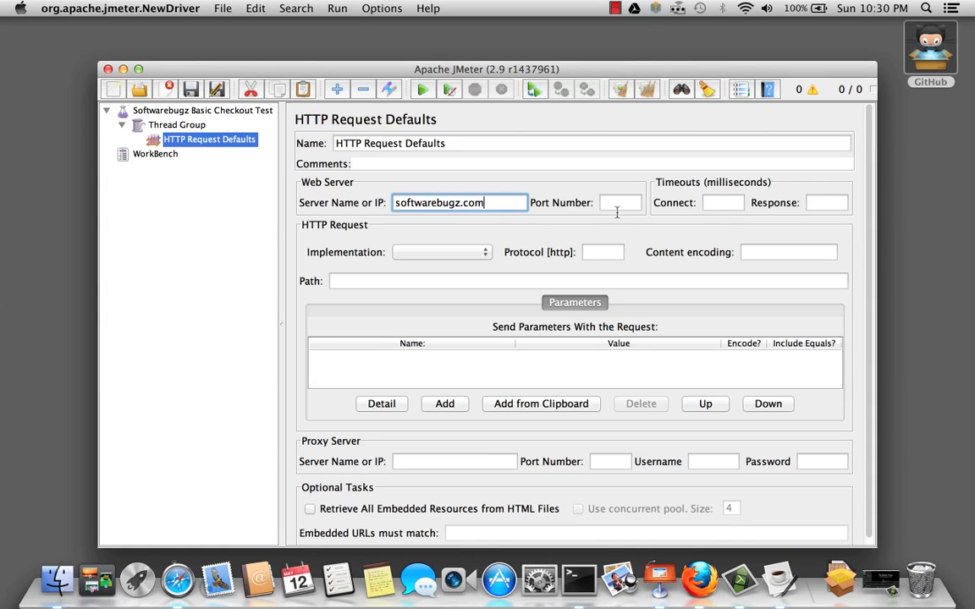
pyautogui.write('3000')
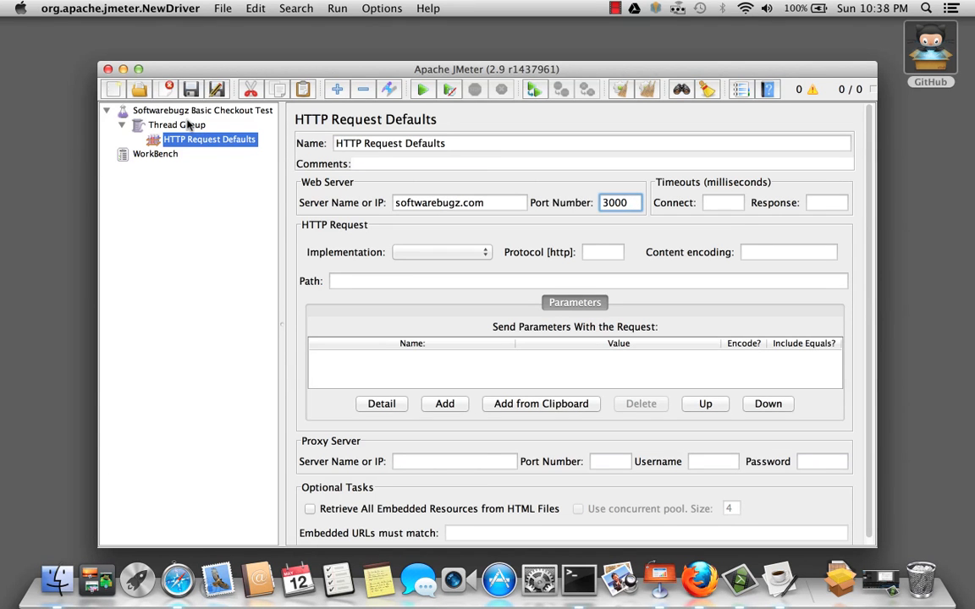
# Add a Recording Controller under the Thread Group, then select WorkBench.
pyautogui.rightClick(176, 124)
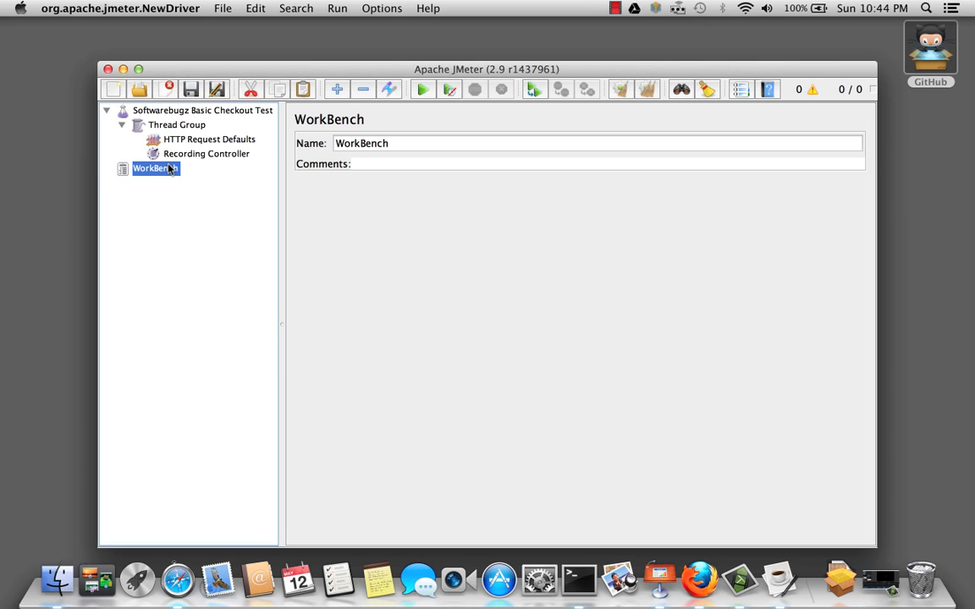
pyautogui.rightClick(150, 169)
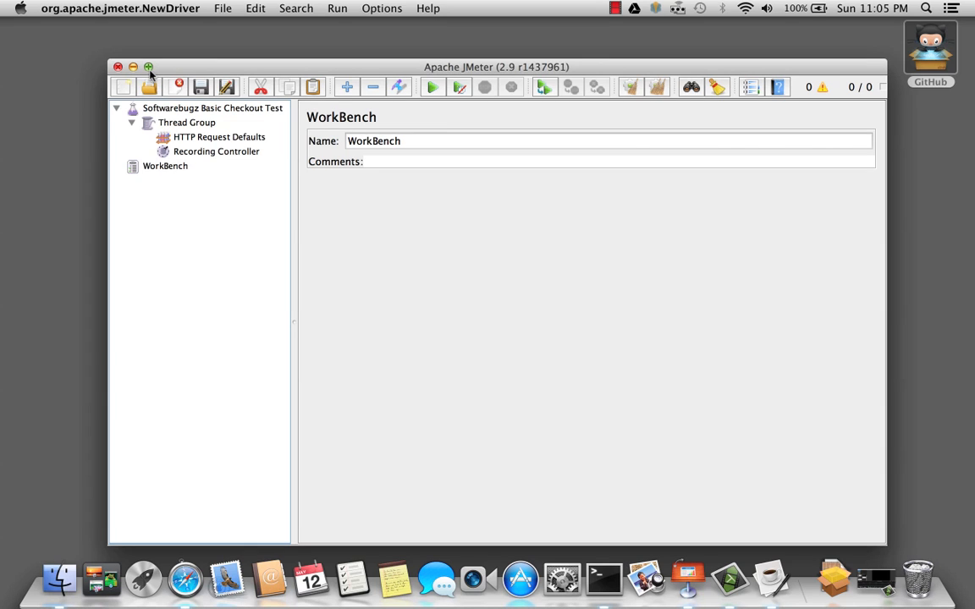
# Maximize the JMeter window and add an HTTP Proxy Server to the WorkBench.
pyautogui.click(148, 67)
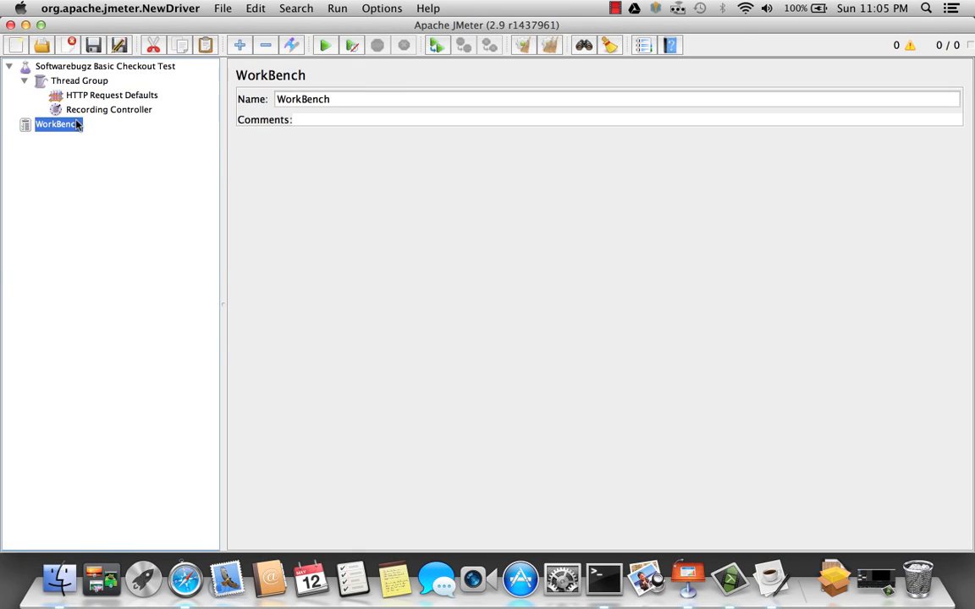
pyautogui.rightClick(57, 124)
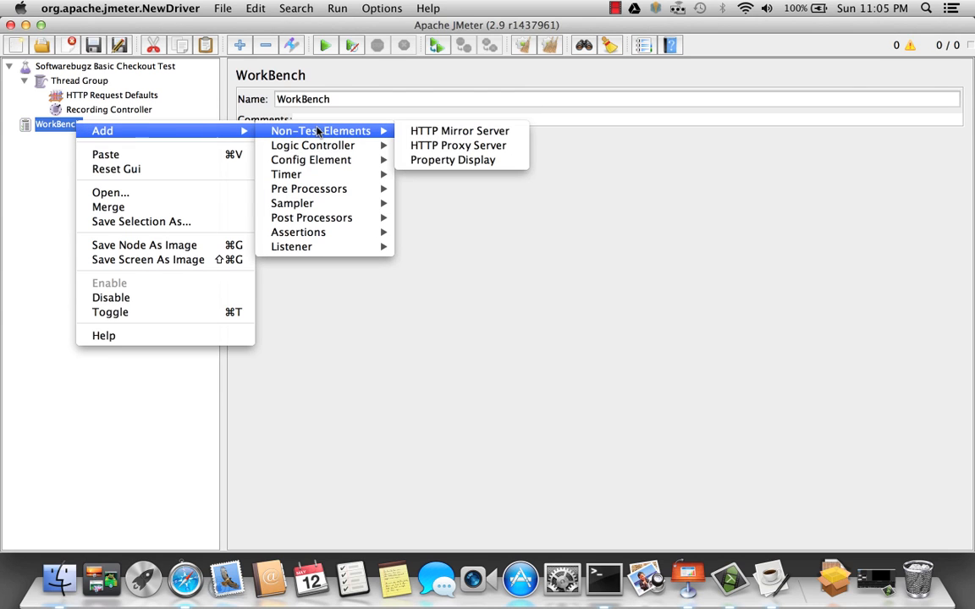
pyautogui.moveTo(506, 139)
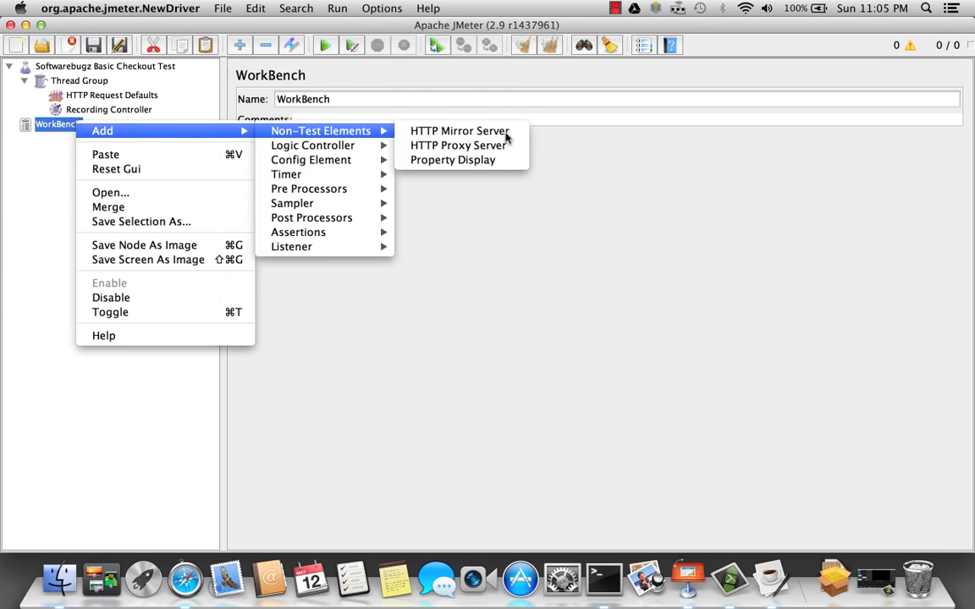
pyautogui.click(458, 145)
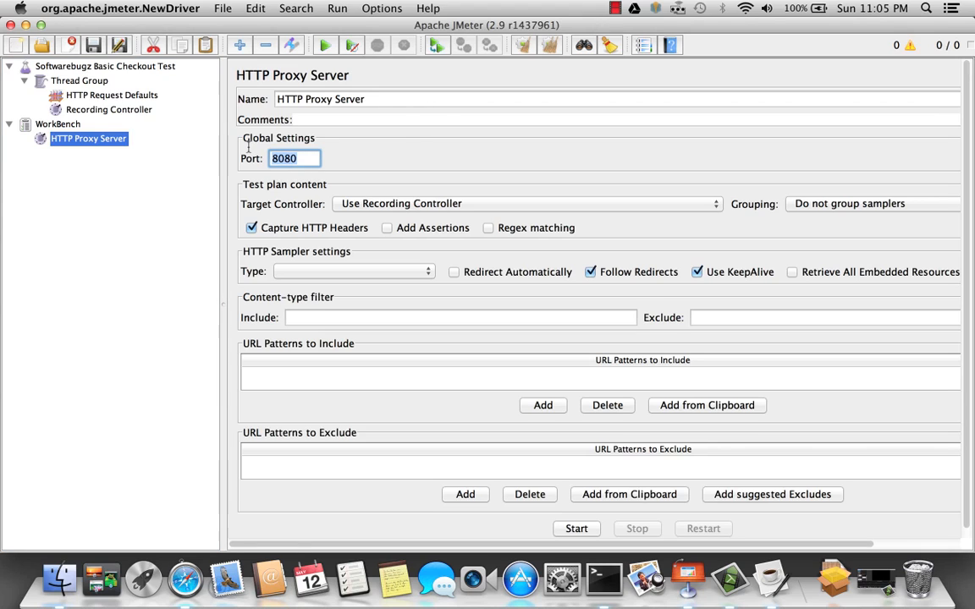
# Set the proxy port to 8181 and add a blank include-pattern row.
pyautogui.write('8181')
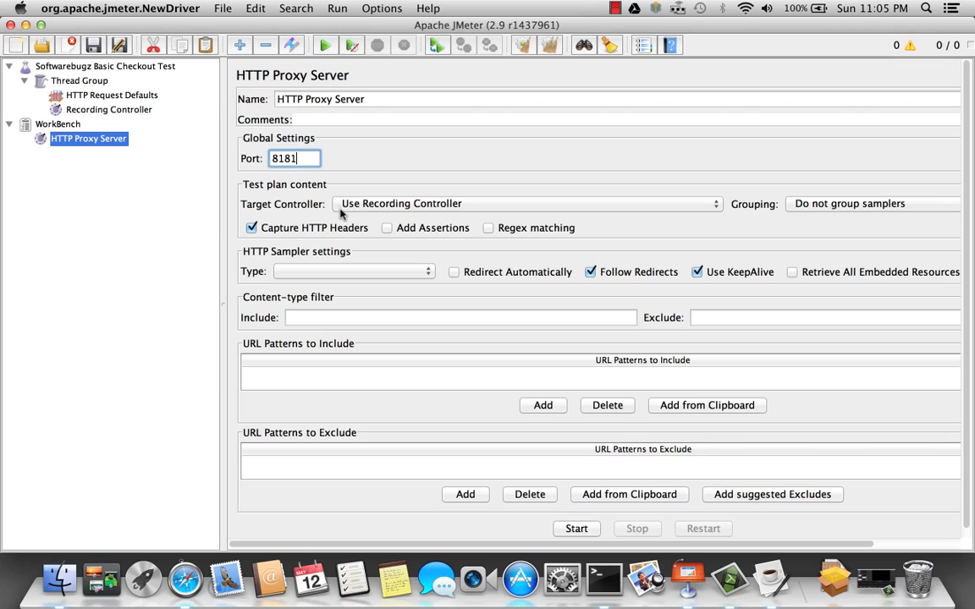
pyautogui.moveTo(389, 219)
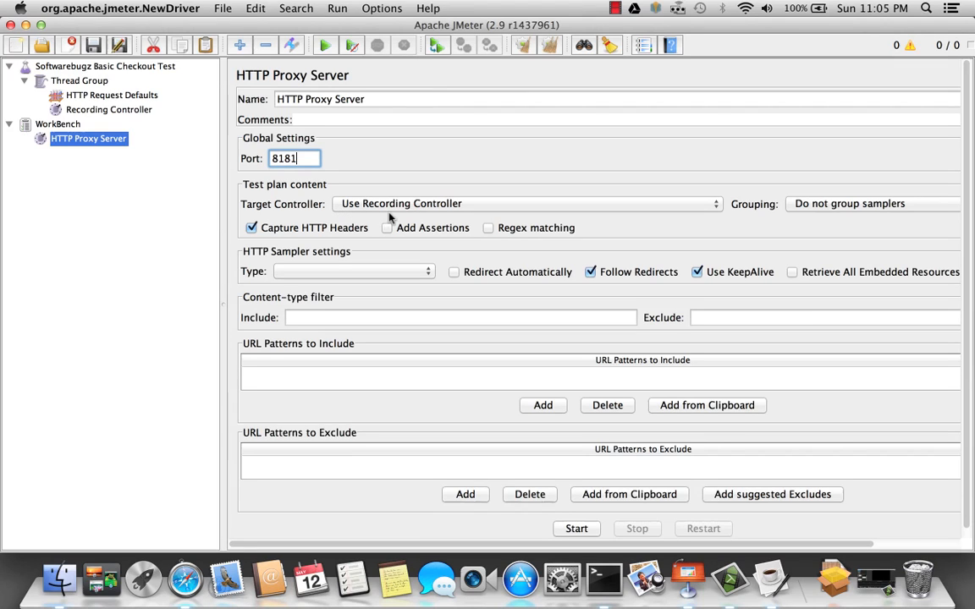
pyautogui.moveTo(125, 117)
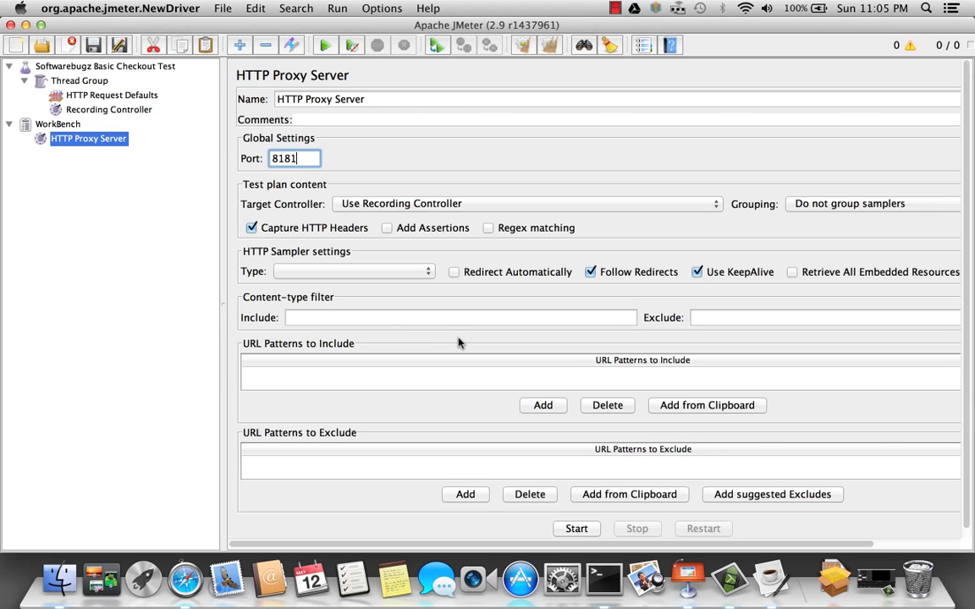
pyautogui.moveTo(529, 396)
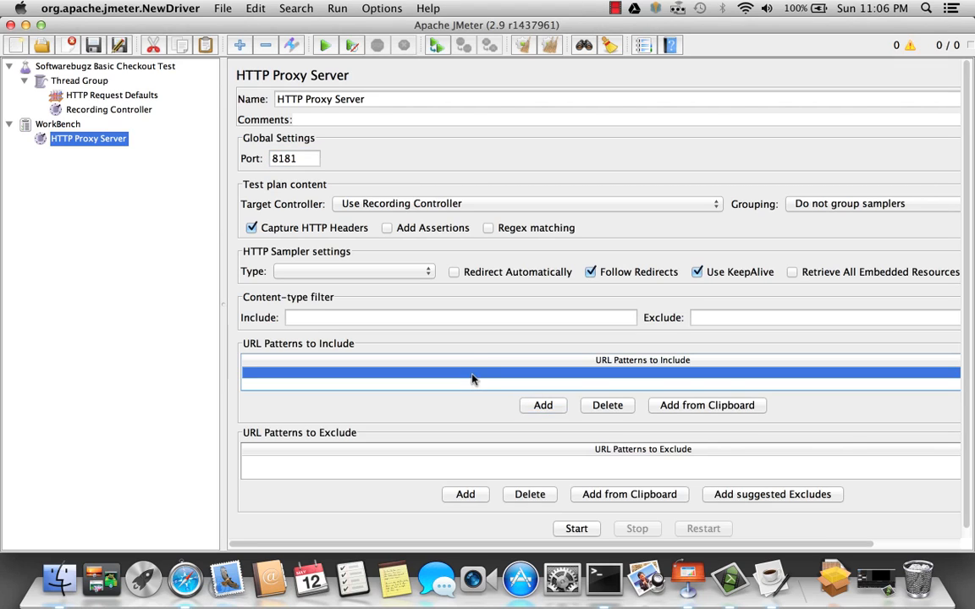
# Enter .*\.html as the include URL pattern.
pyautogui.click(472, 374)
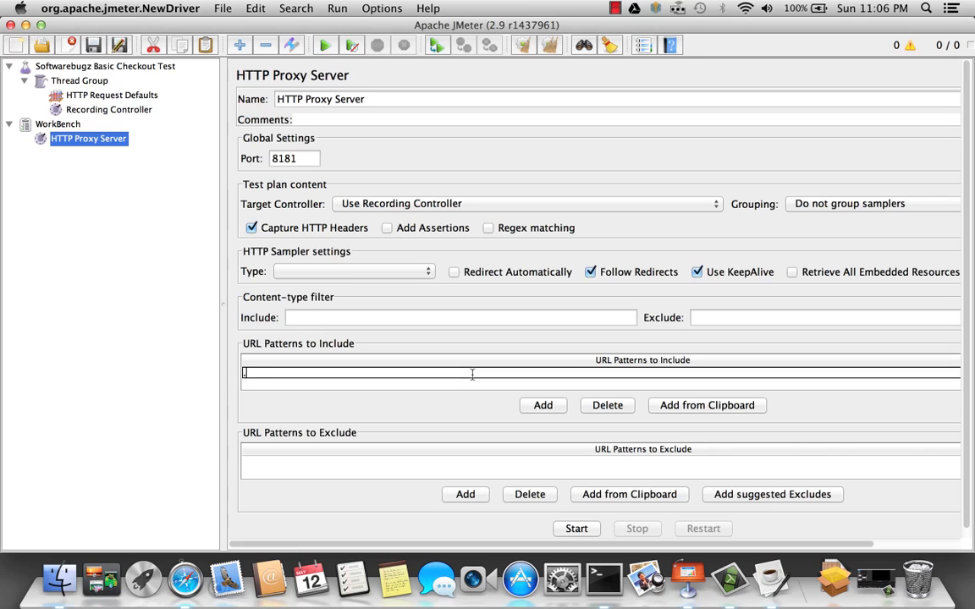
pyautogui.write('.*\\.html')
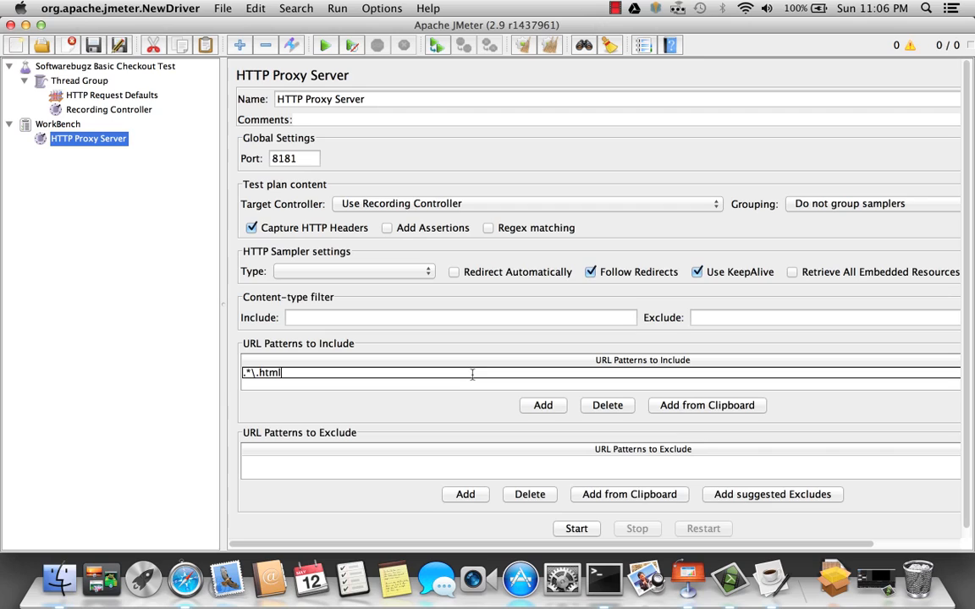
pyautogui.moveTo(439, 474)
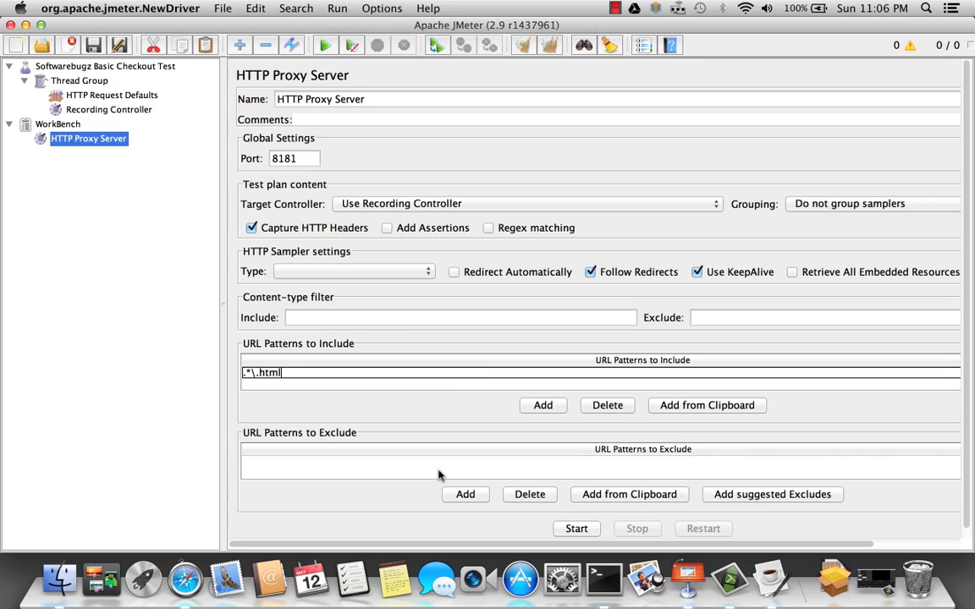
pyautogui.moveTo(658, 469)
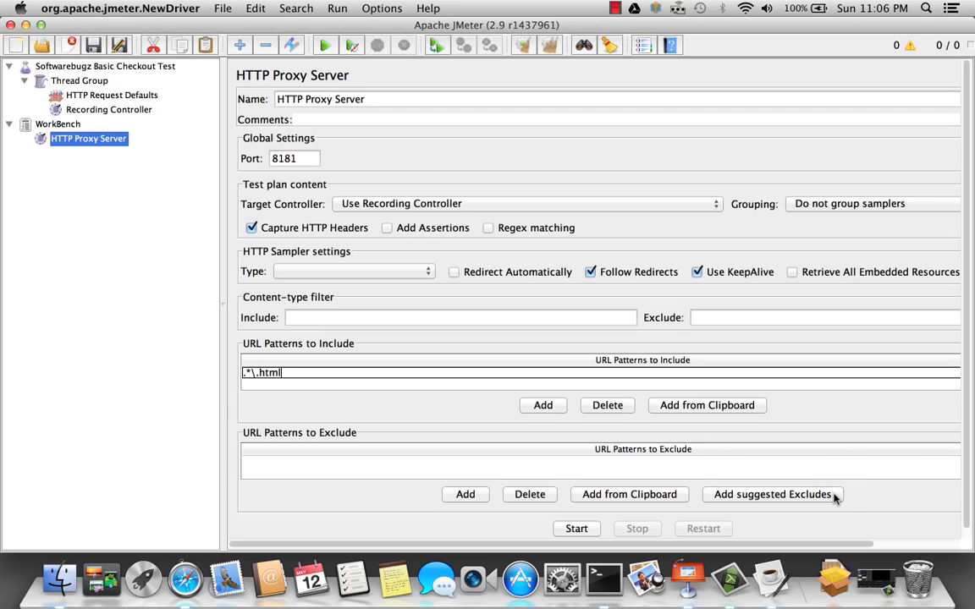
# Fill the exclude list with suggested patterns like .*\.css and .*\.swf.
pyautogui.click(772, 494)
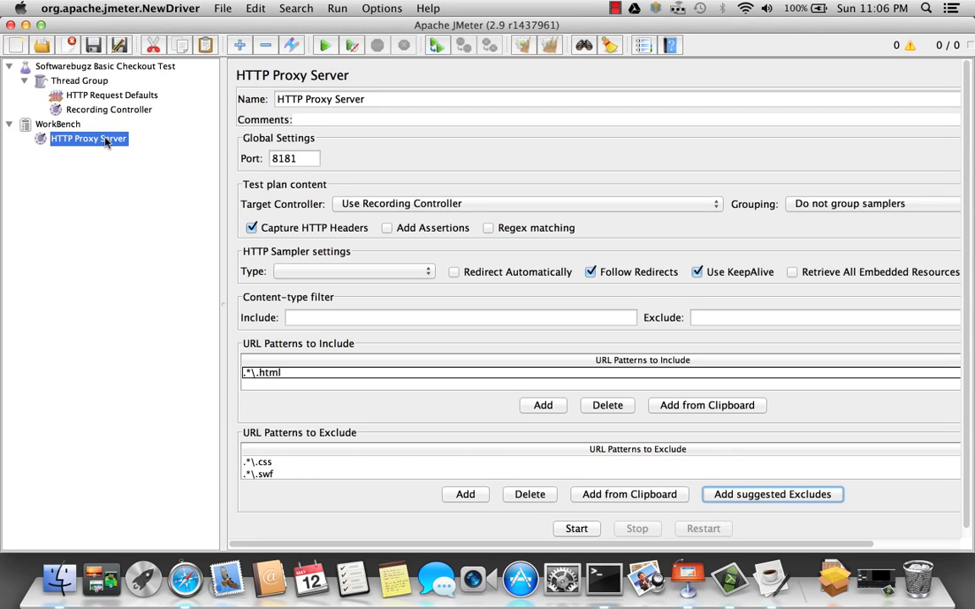
# Add a View Results Tree under the HTTP Proxy Server and start the proxy.
pyautogui.rightClick(88, 138)
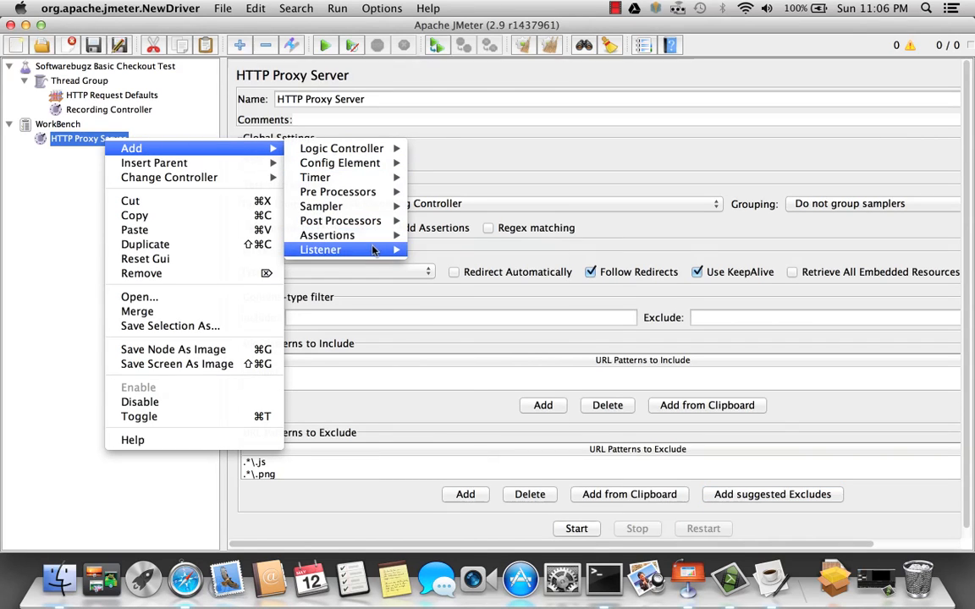
pyautogui.moveTo(320, 249)
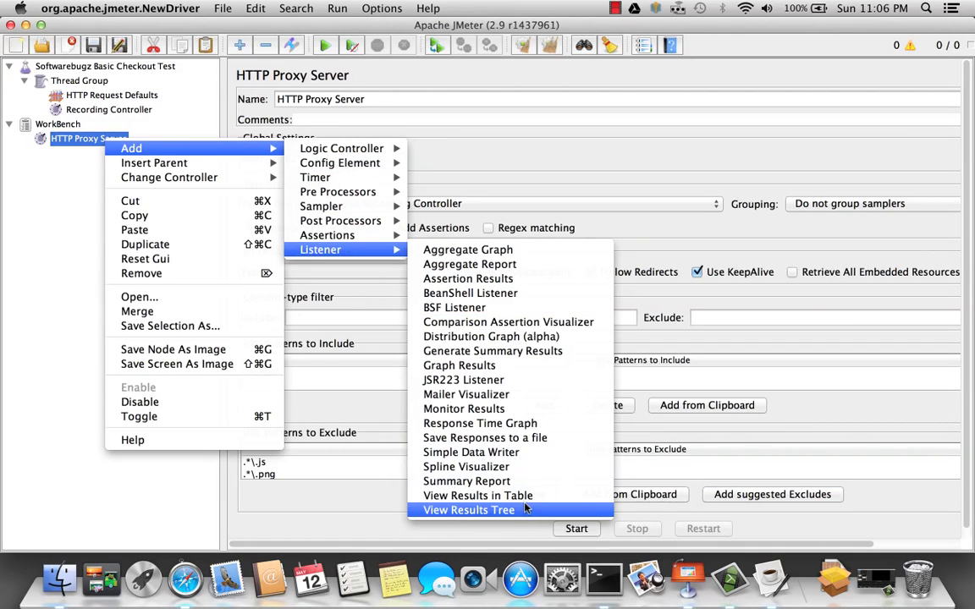
pyautogui.click(469, 509)
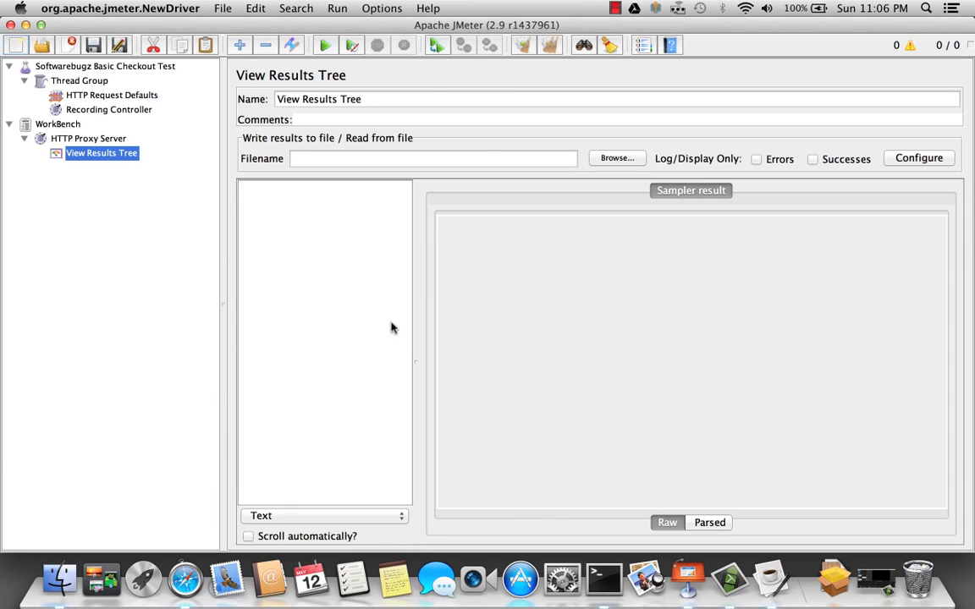
pyautogui.click(88, 138)
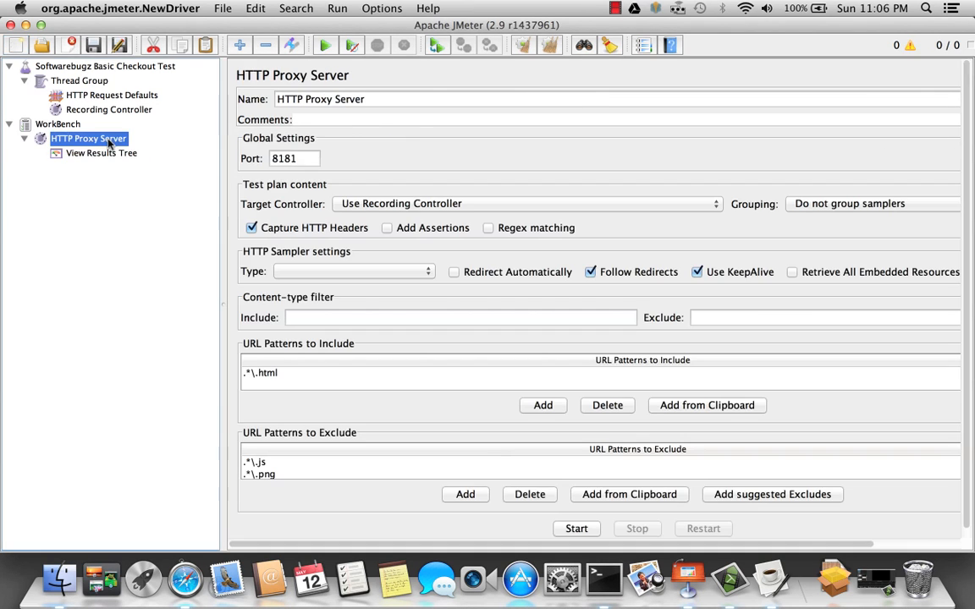
pyautogui.click(576, 528)
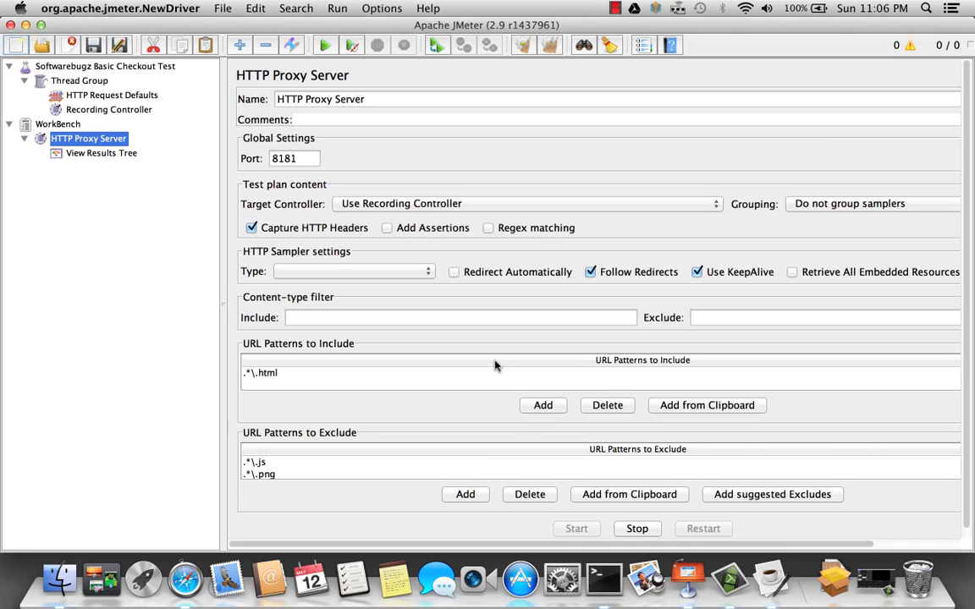
pyautogui.moveTo(475, 367)
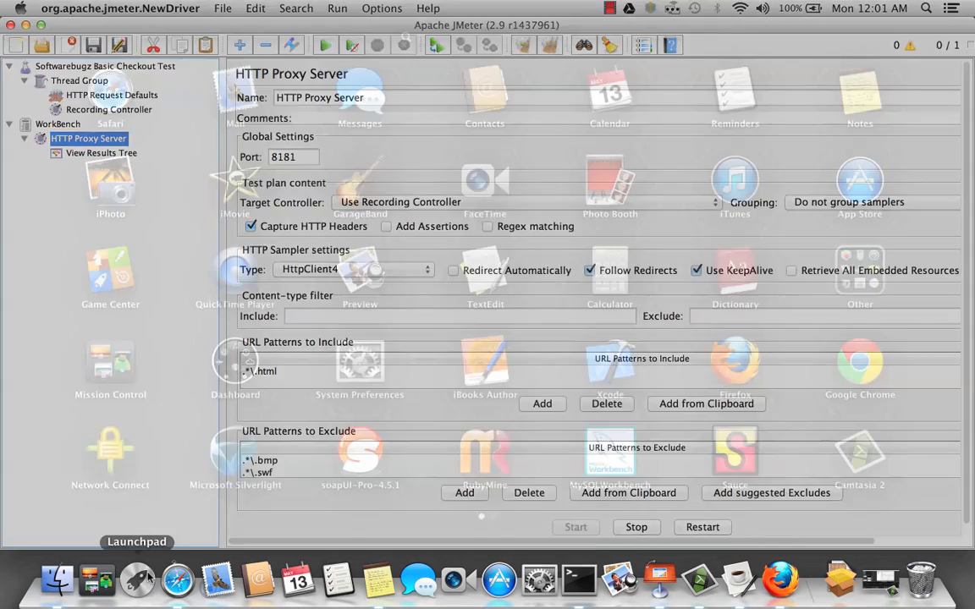
# Launch Firefox and set its network connection to a manual localhost proxy.
pyautogui.click(137, 580)
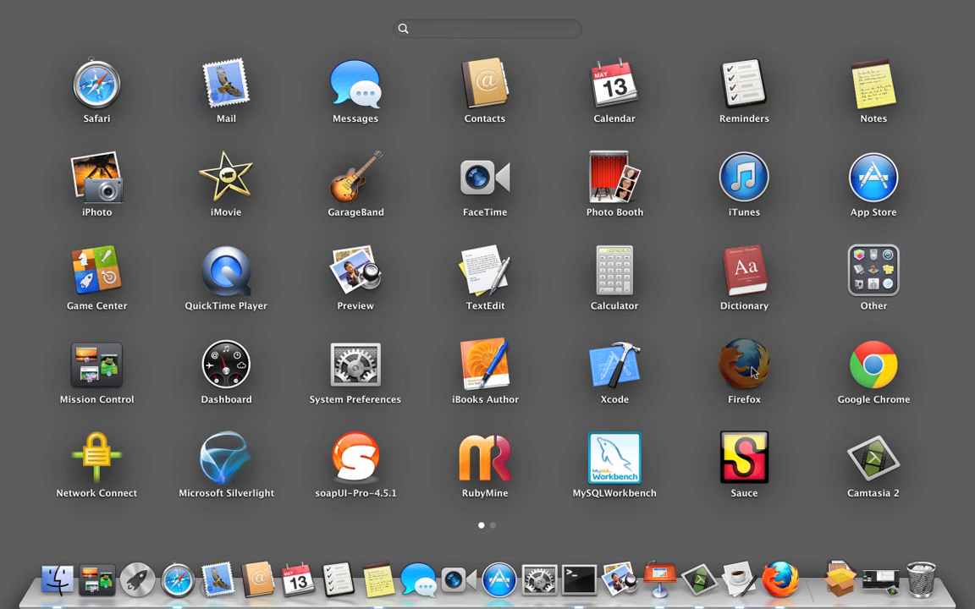
pyautogui.click(743, 365)
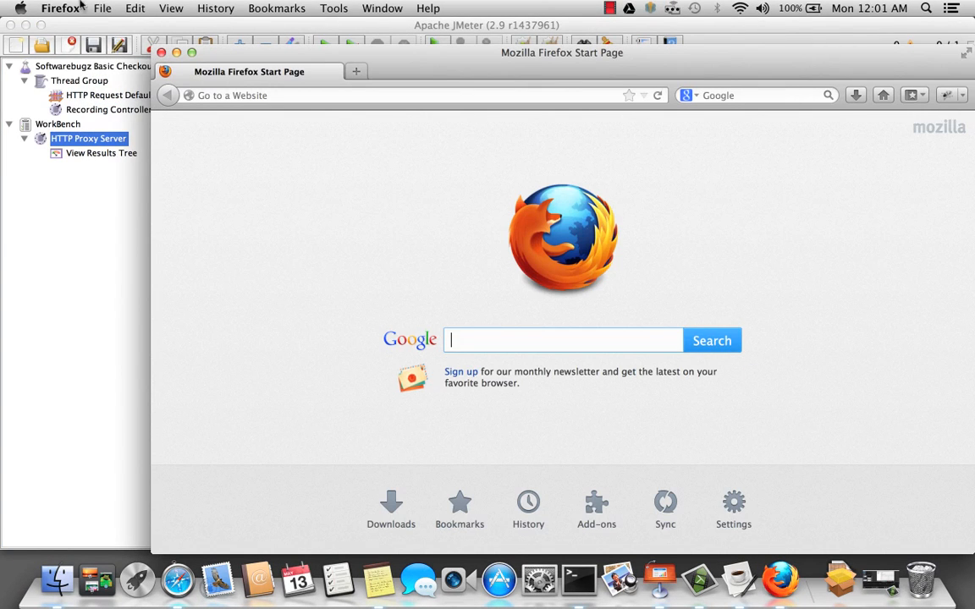
pyautogui.click(60, 7)
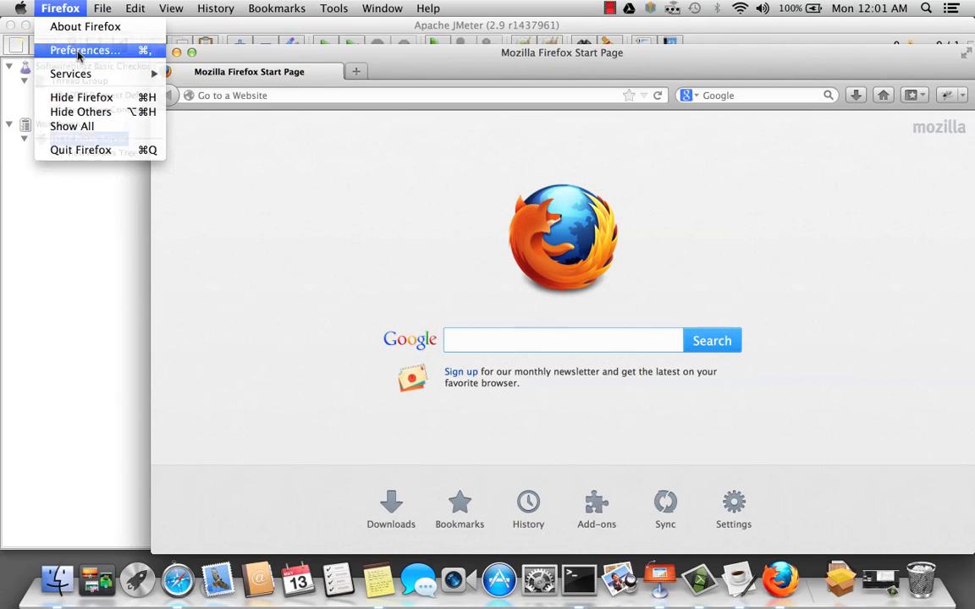
pyautogui.click(83, 50)
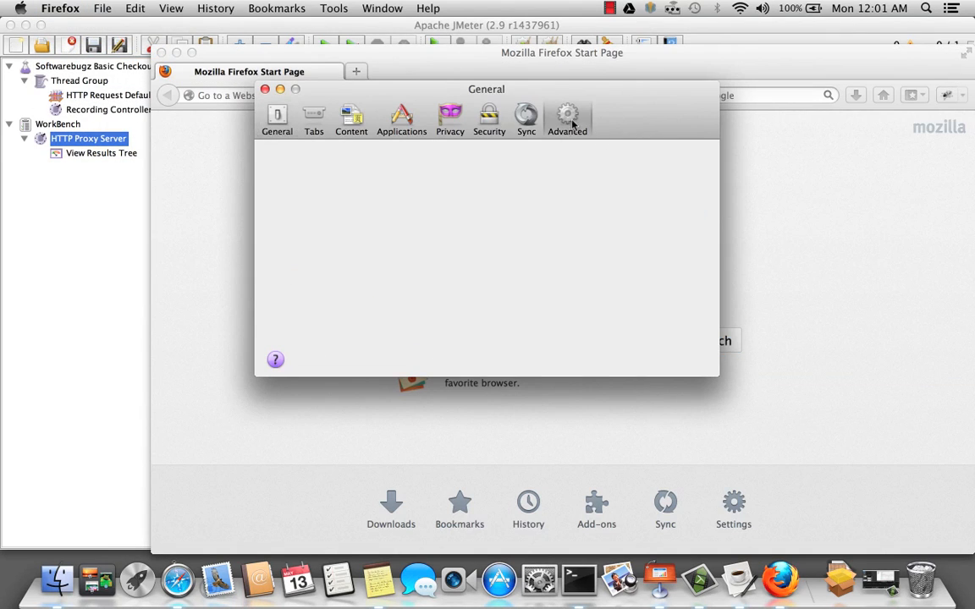
pyautogui.click(567, 118)
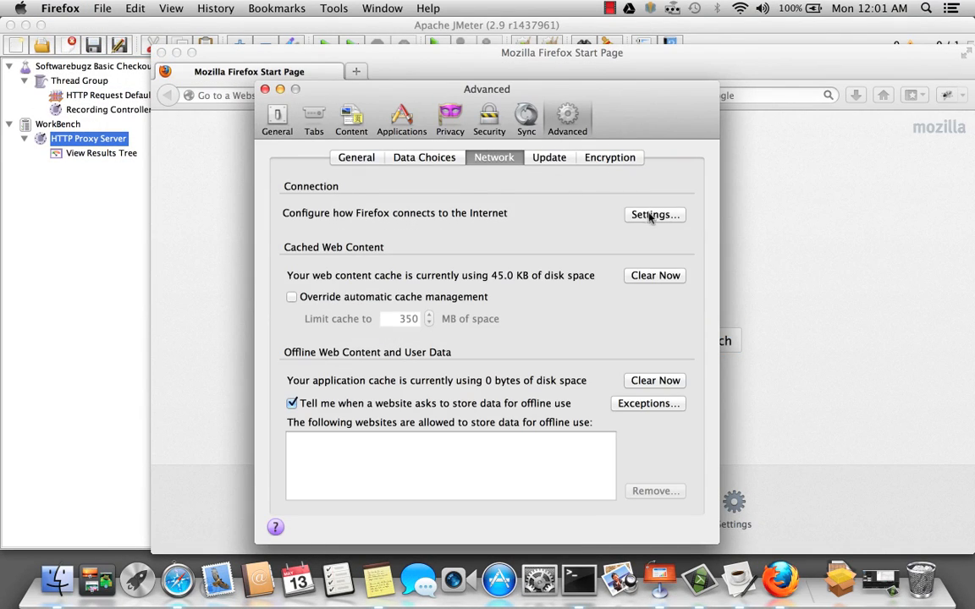
pyautogui.click(654, 214)
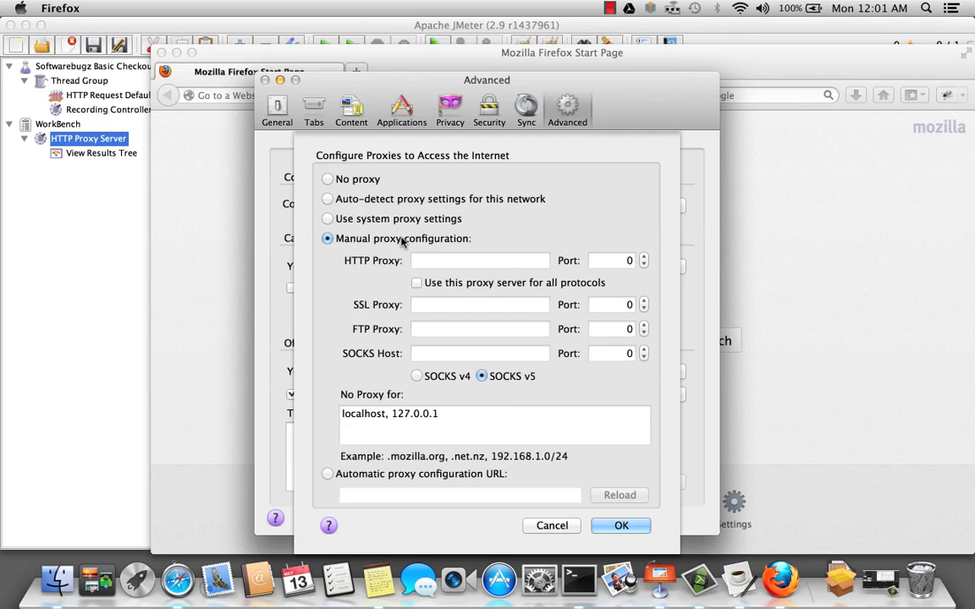
pyautogui.write('loc')
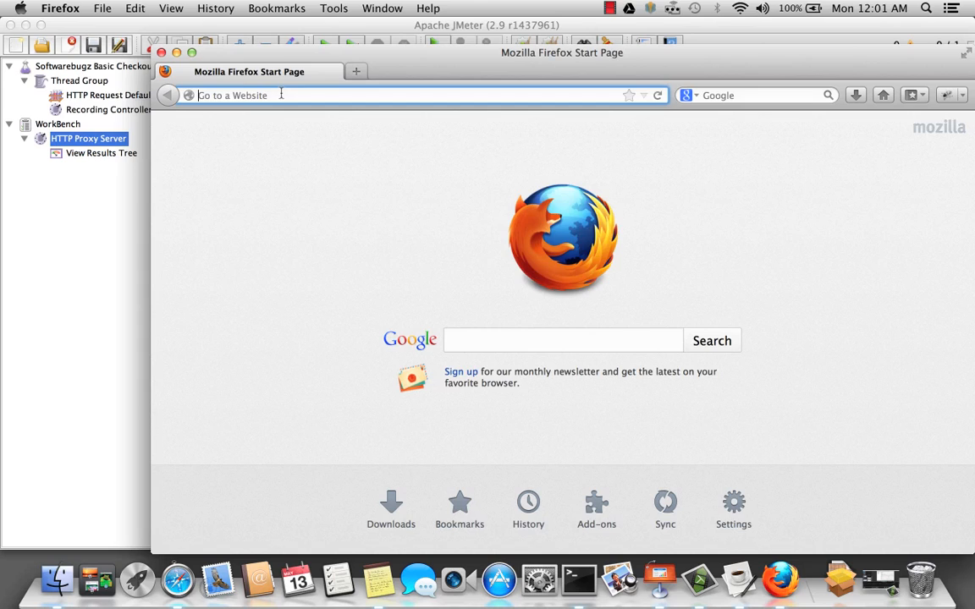
# Browse to softwarebugz.com:3000 in Firefox, then view captured requests in JMeter's View Results Tree.
pyautogui.write('softwarebugz.com:3000')
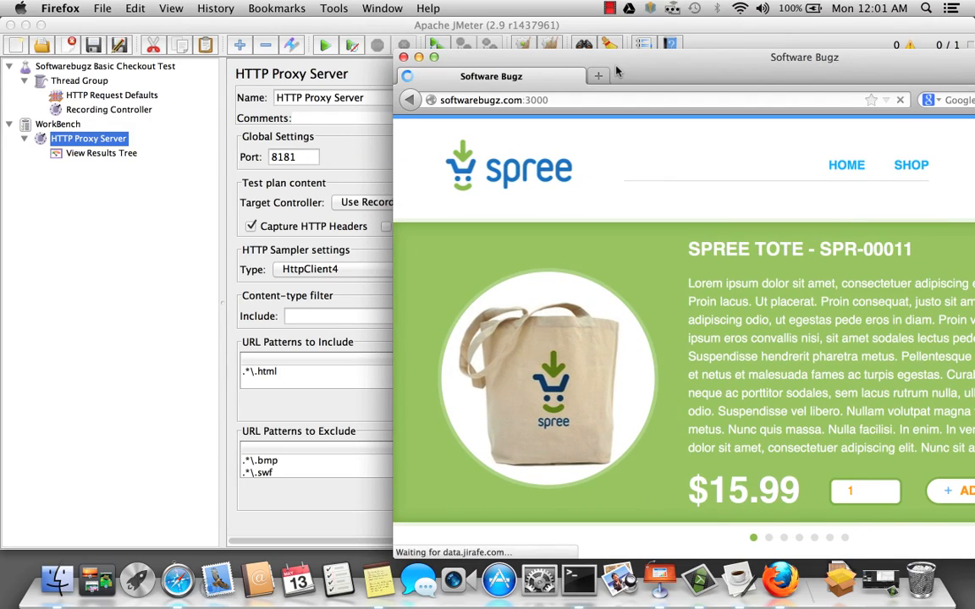
pyautogui.click(101, 153)
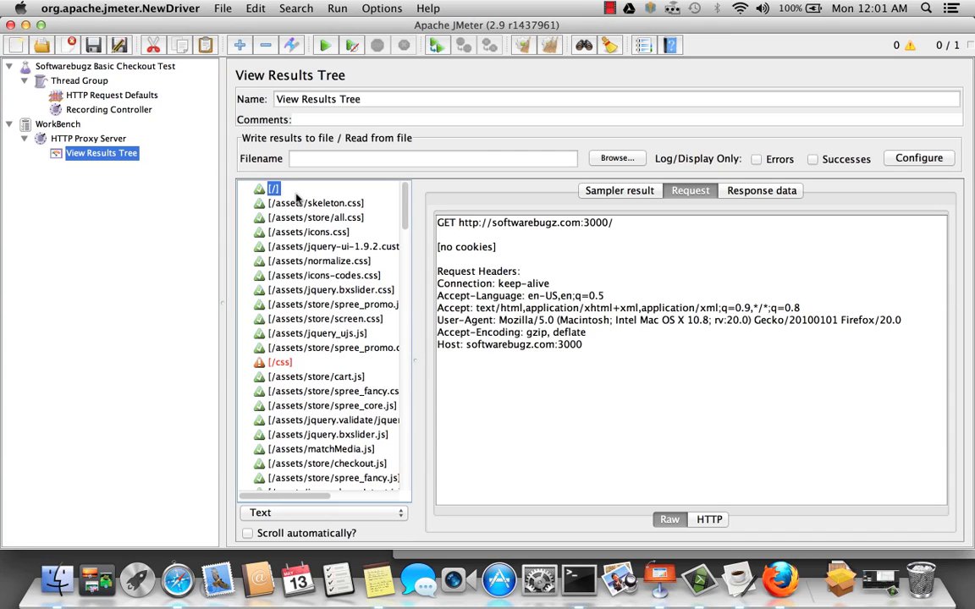
# Confirm the Recording Controller is empty and inspect the captured /assets/skeleton.css request.
pyautogui.click(325, 318)
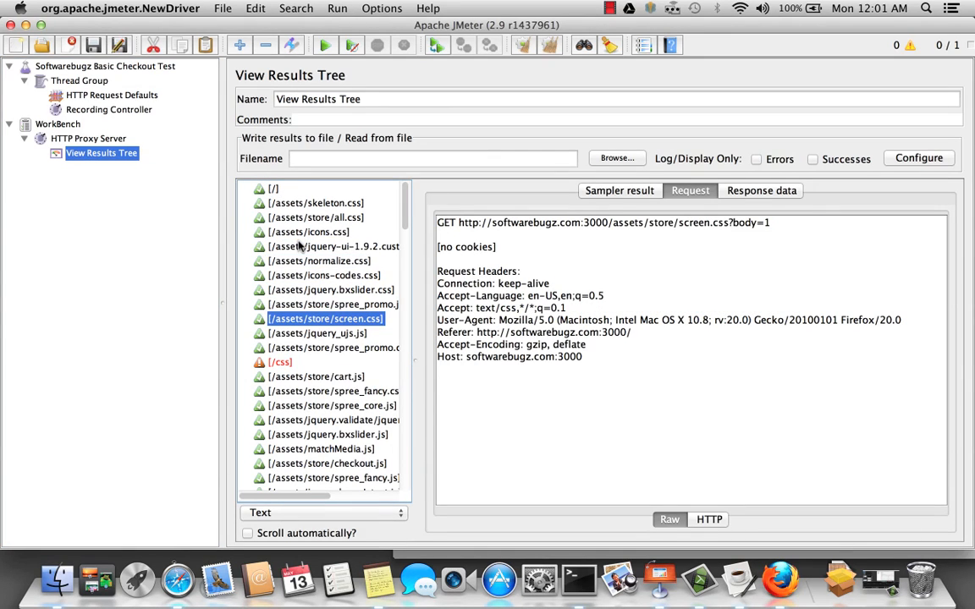
pyautogui.click(108, 109)
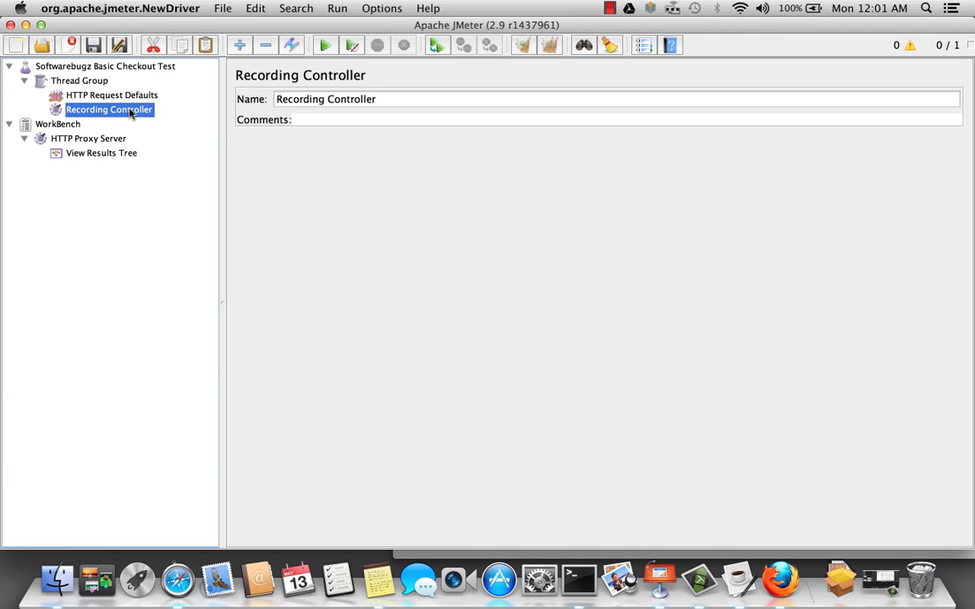
pyautogui.moveTo(93, 124)
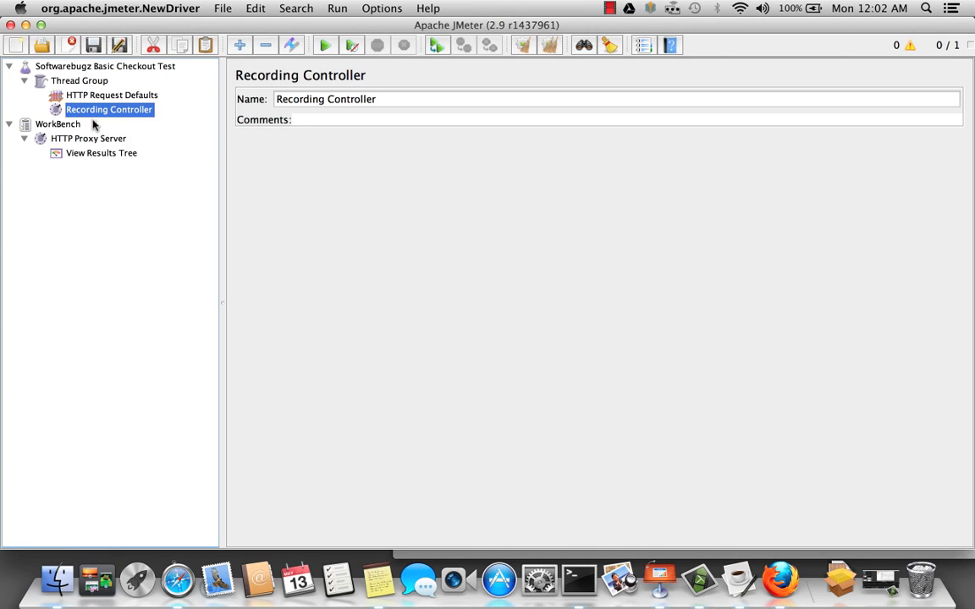
pyautogui.click(102, 152)
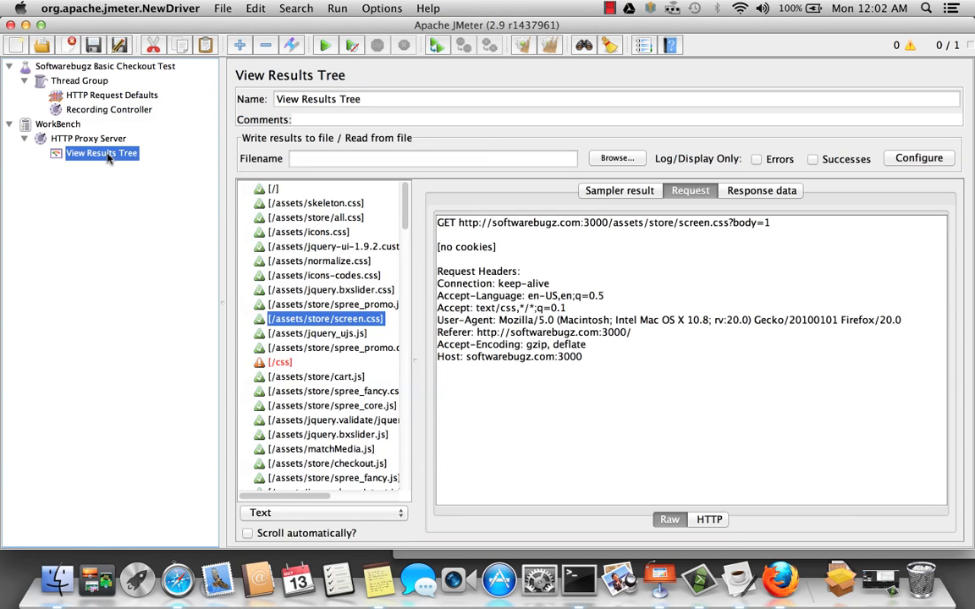
pyautogui.click(316, 204)
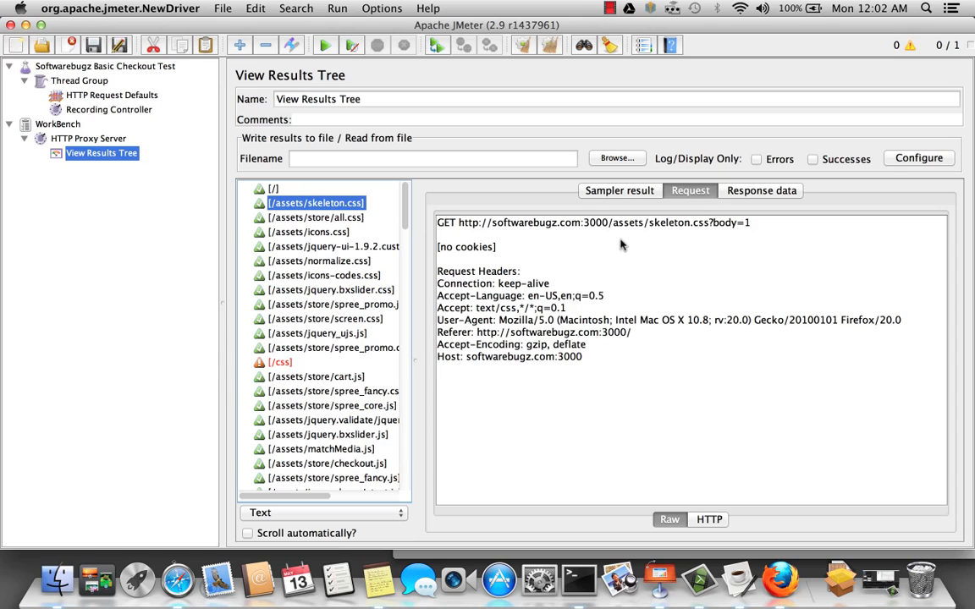
pyautogui.moveTo(342, 228)
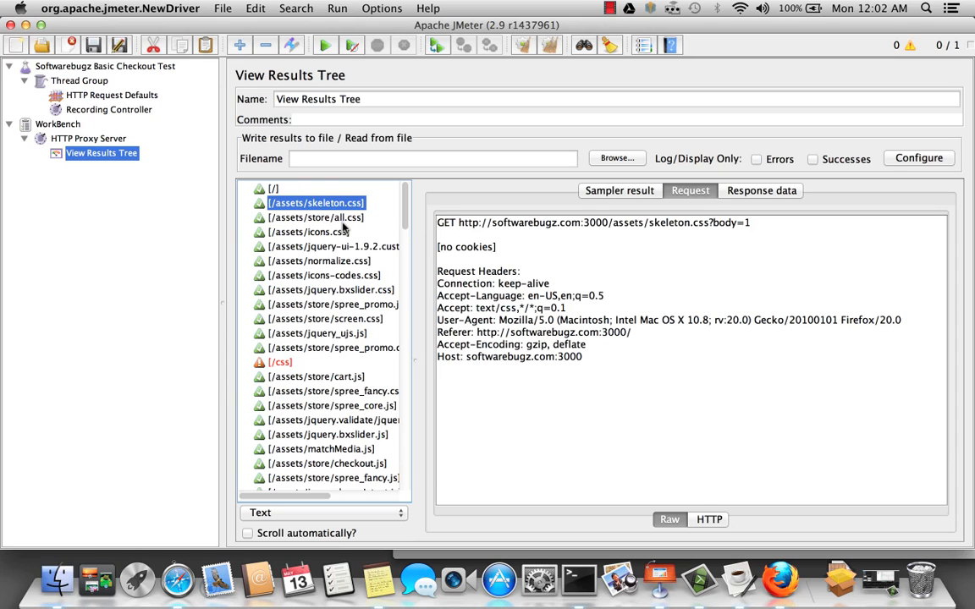
pyautogui.click(88, 138)
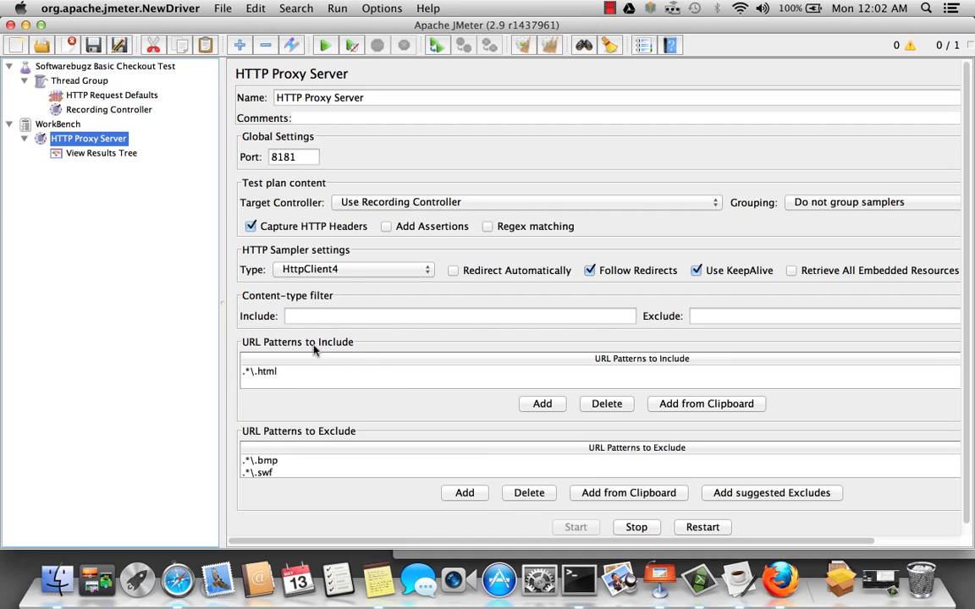
pyautogui.moveTo(369, 459)
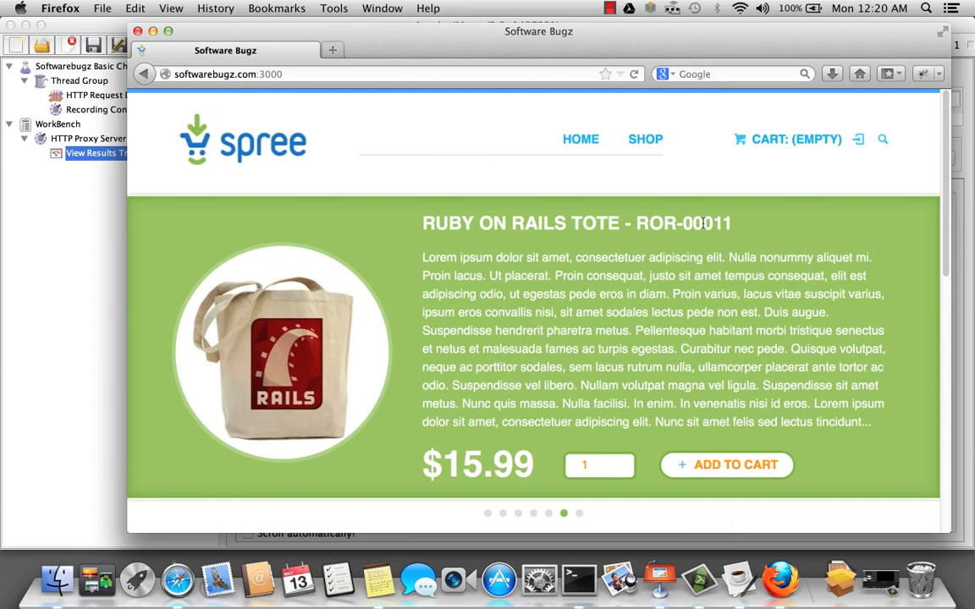
pyautogui.moveTo(399, 100)
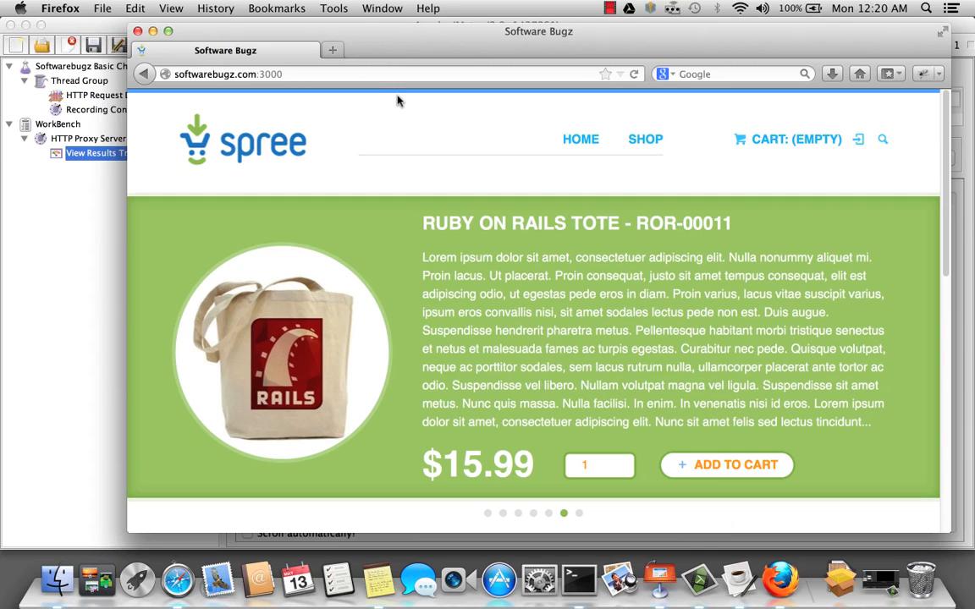
# Check the recorded / HTTP request under Recording Controller and browse the captured results.
pyautogui.click(370, 74)
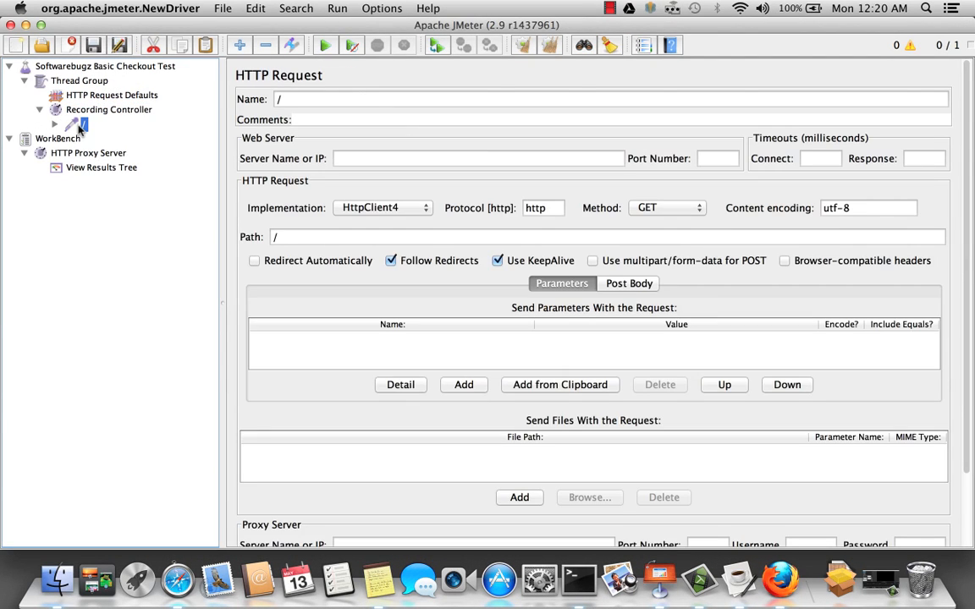
pyautogui.click(101, 166)
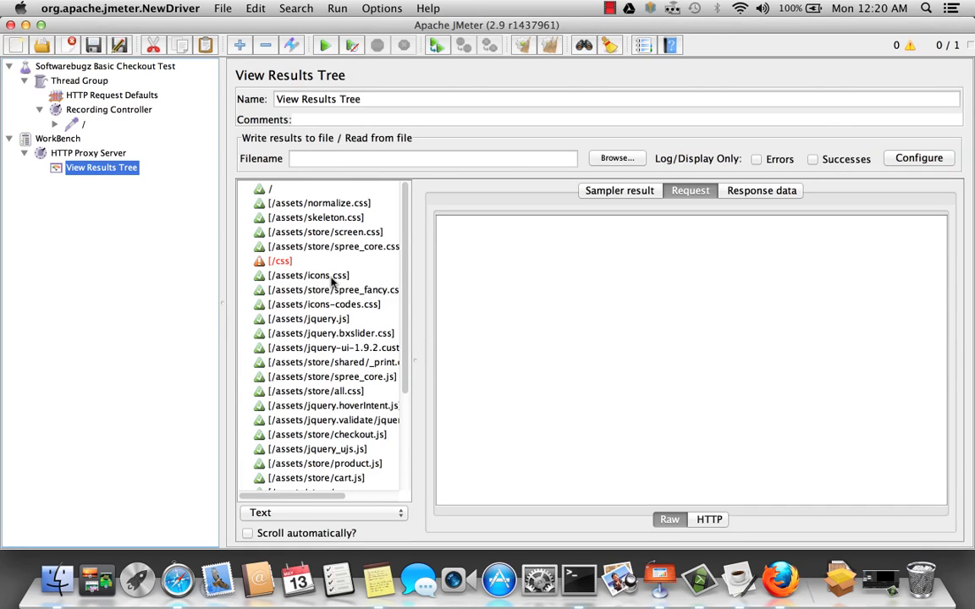
pyautogui.scroll(-3)
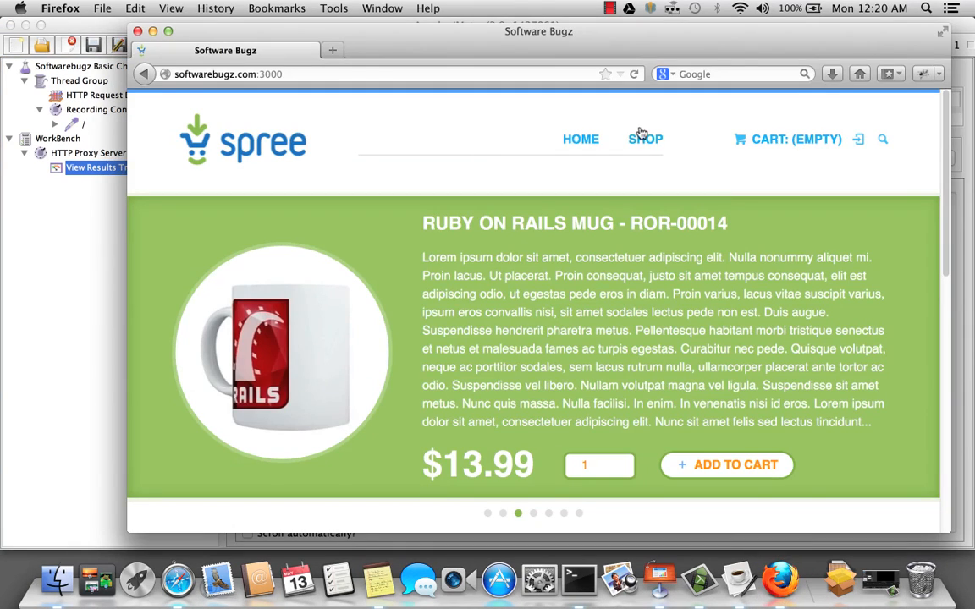
# Add the Spree Tote to the cart from the shop listing.
pyautogui.click(645, 139)
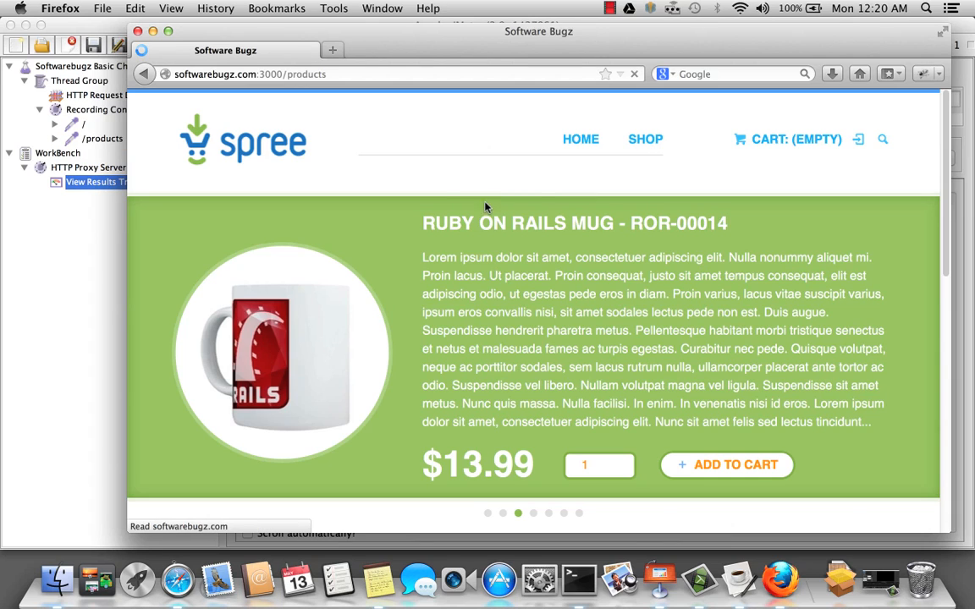
pyautogui.click(645, 139)
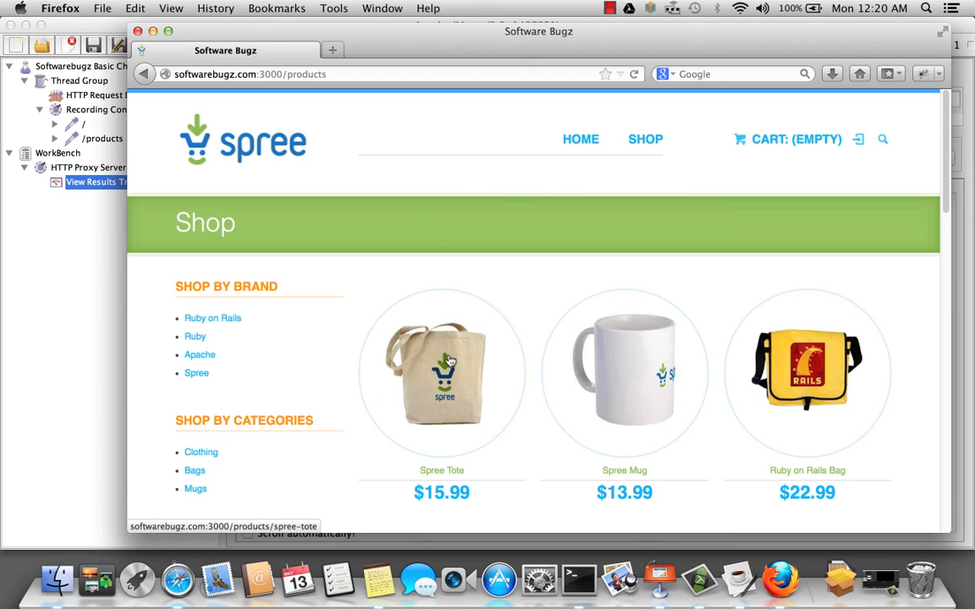
pyautogui.click(441, 372)
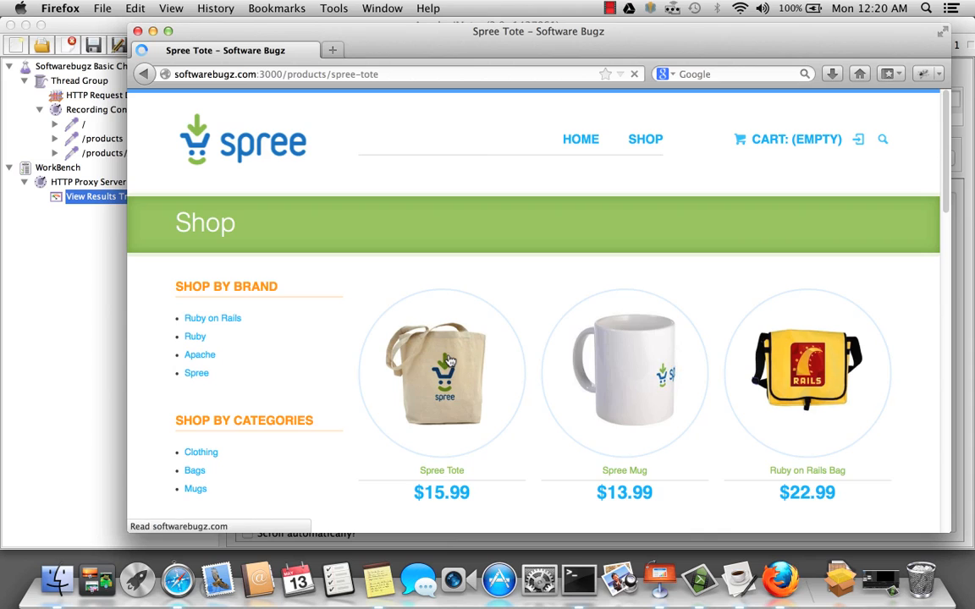
pyautogui.click(441, 373)
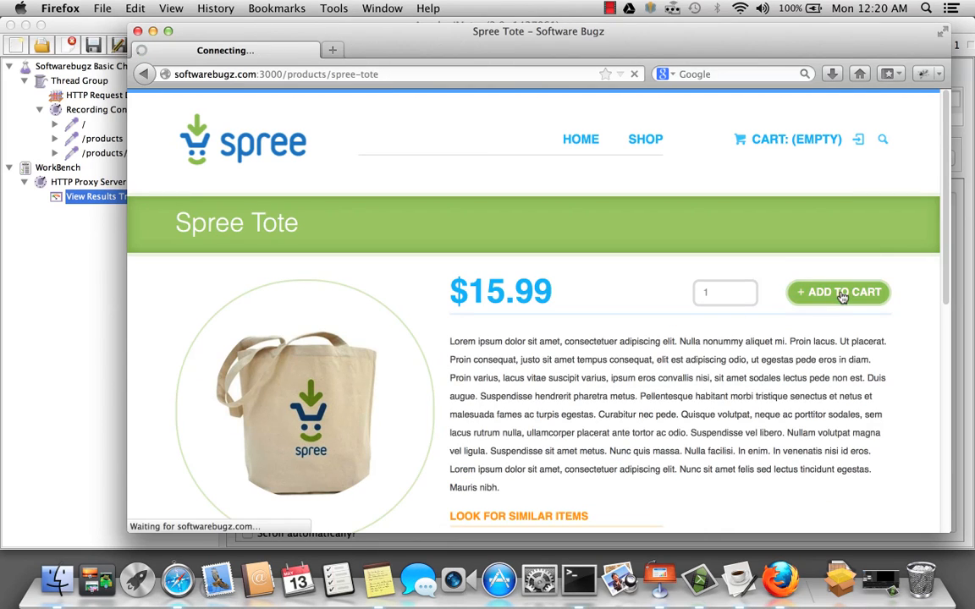
pyautogui.click(837, 292)
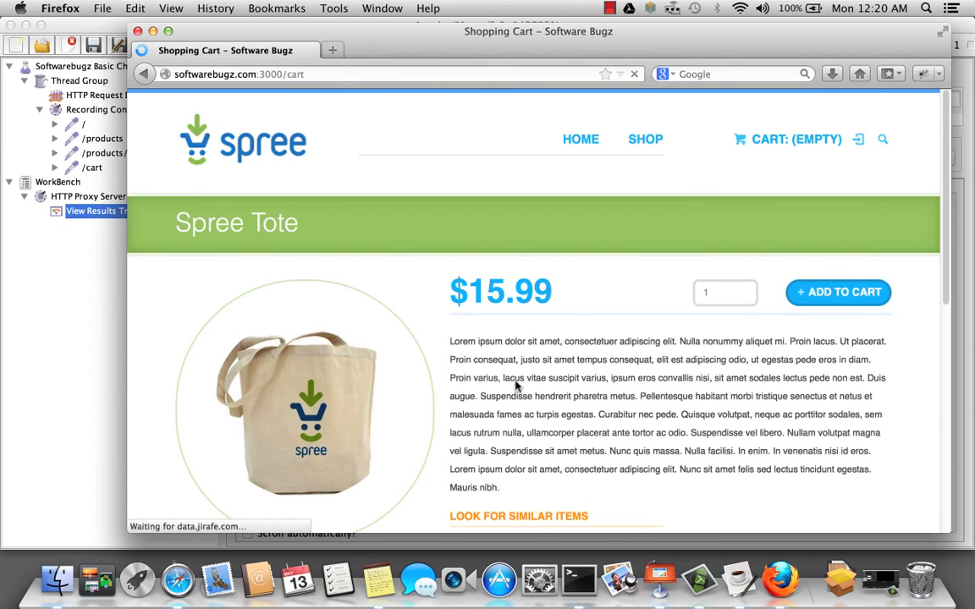
# Add the Spree Mug to the cart, bringing the subtotal to $29.98.
pyautogui.click(838, 291)
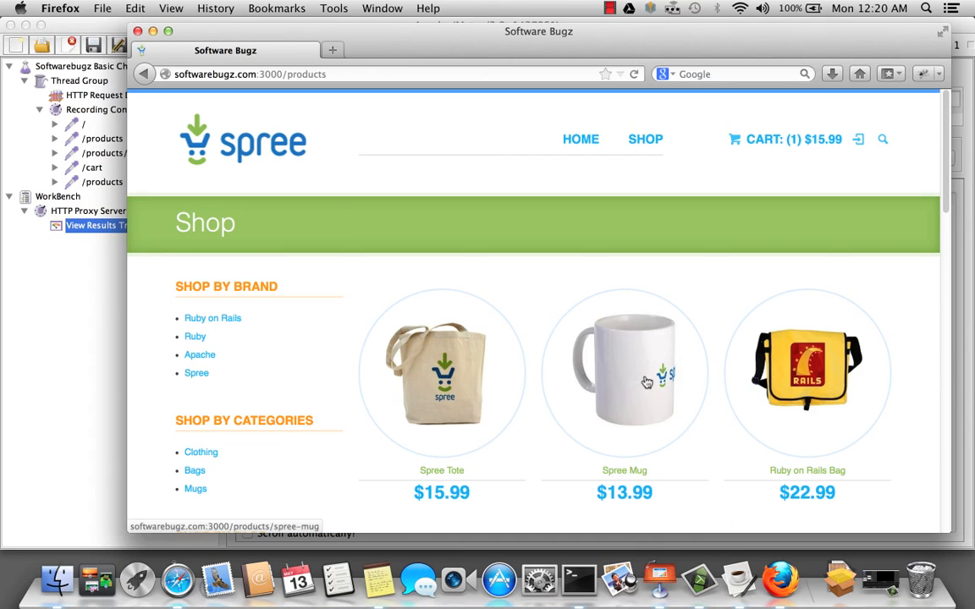
pyautogui.click(624, 372)
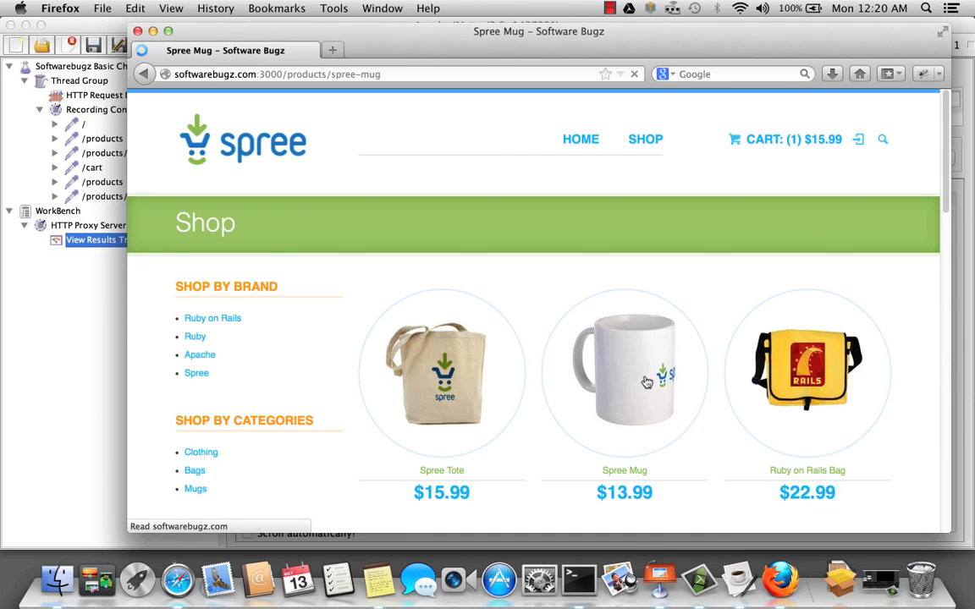
pyautogui.click(624, 373)
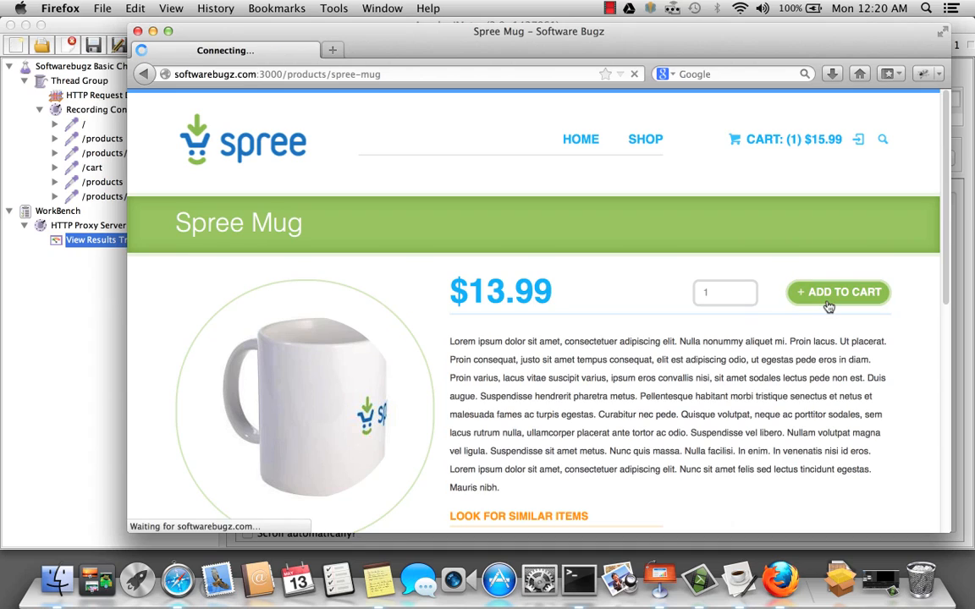
pyautogui.click(838, 292)
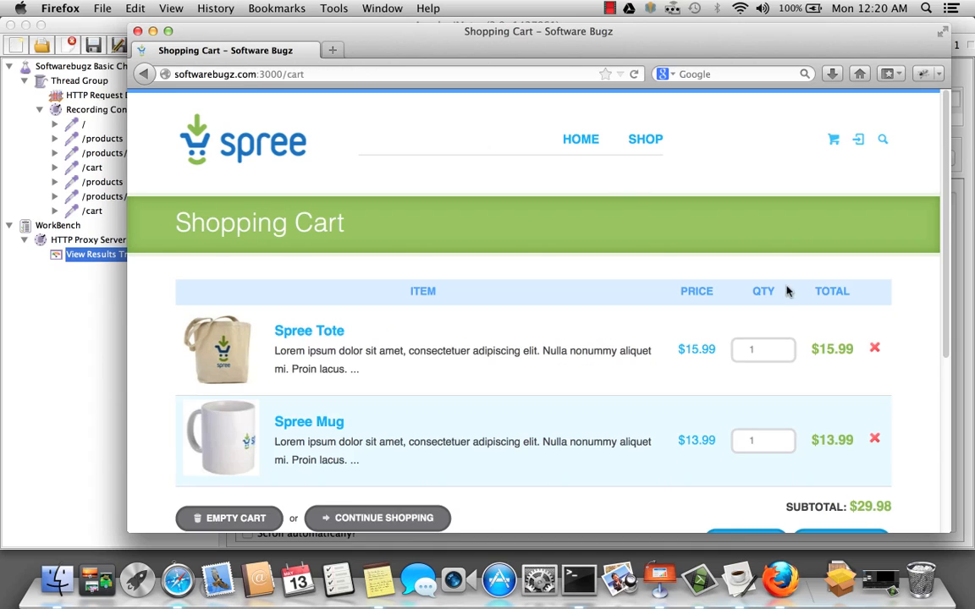
pyautogui.moveTo(622, 199)
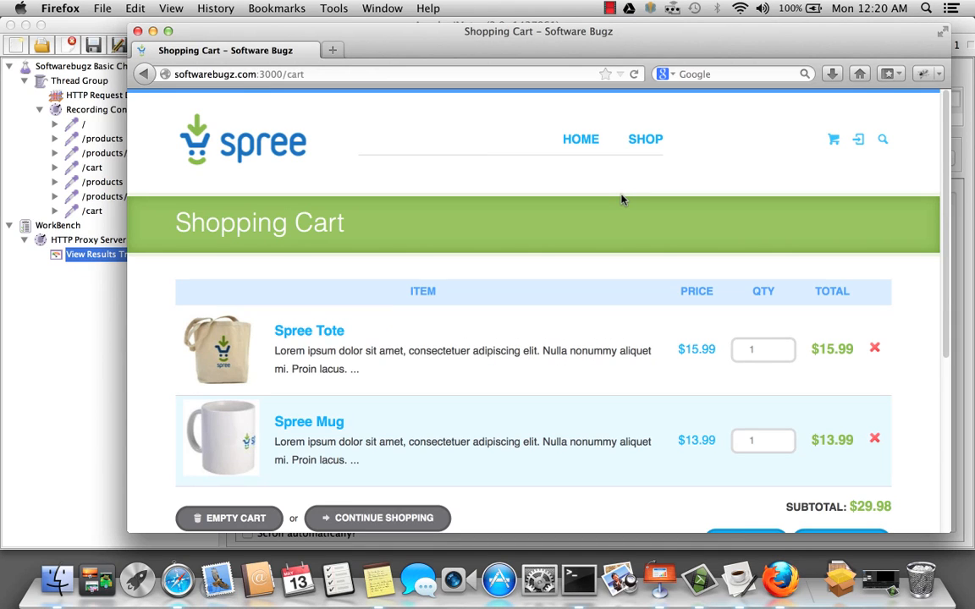